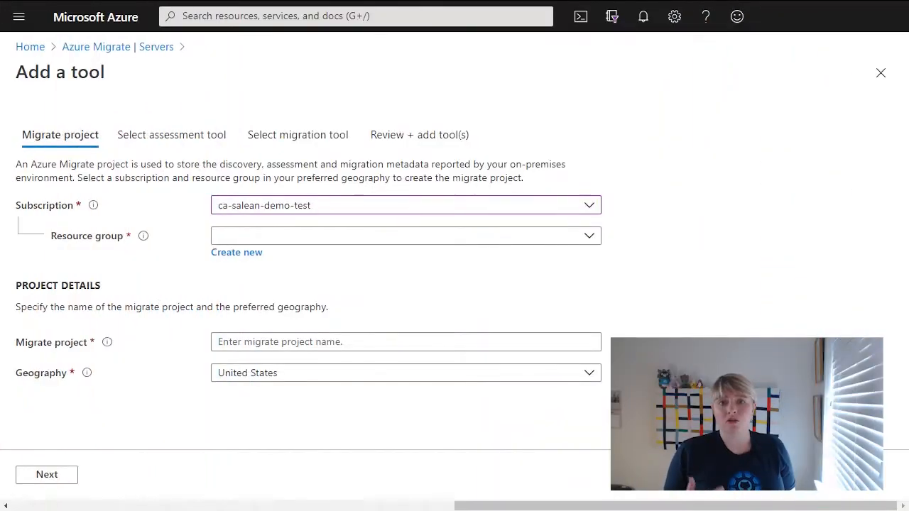
mouse_move(244, 289)
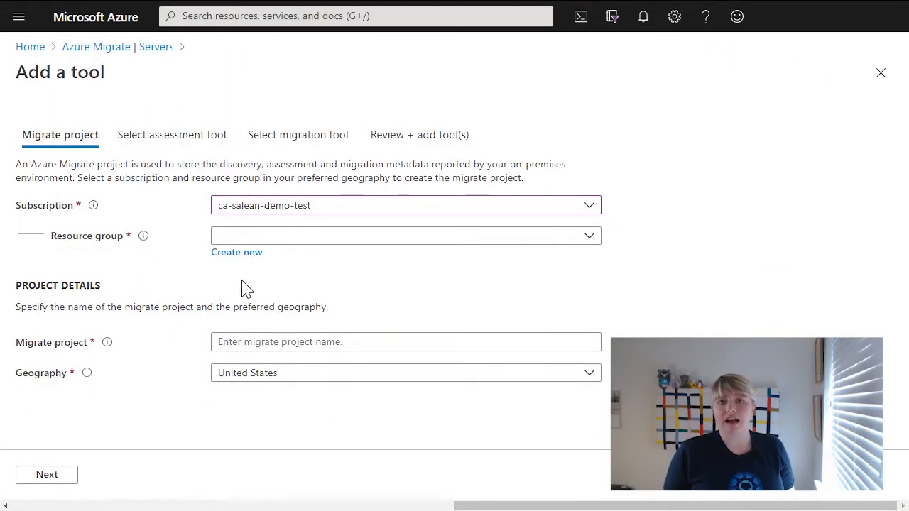
Create a new resource group named rg-awsmigration for the migrate project.
left_click(235, 253)
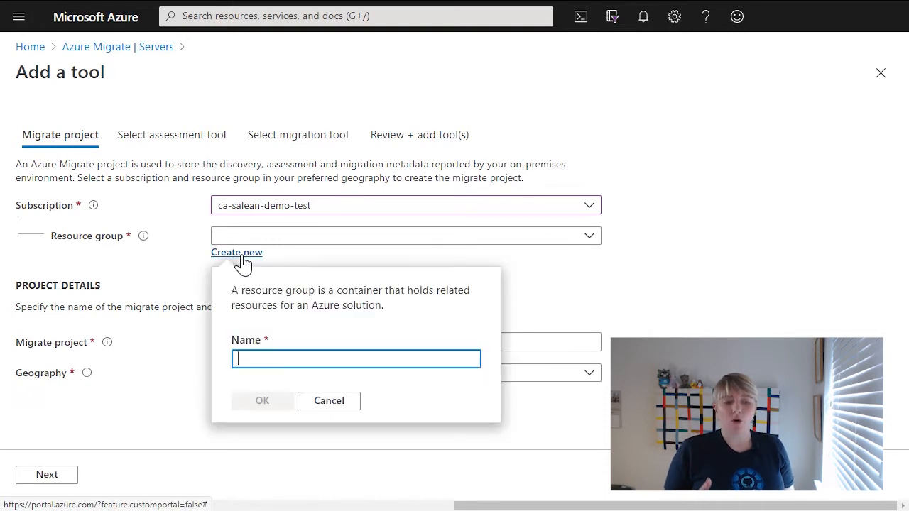
type("rg-awsmigration")
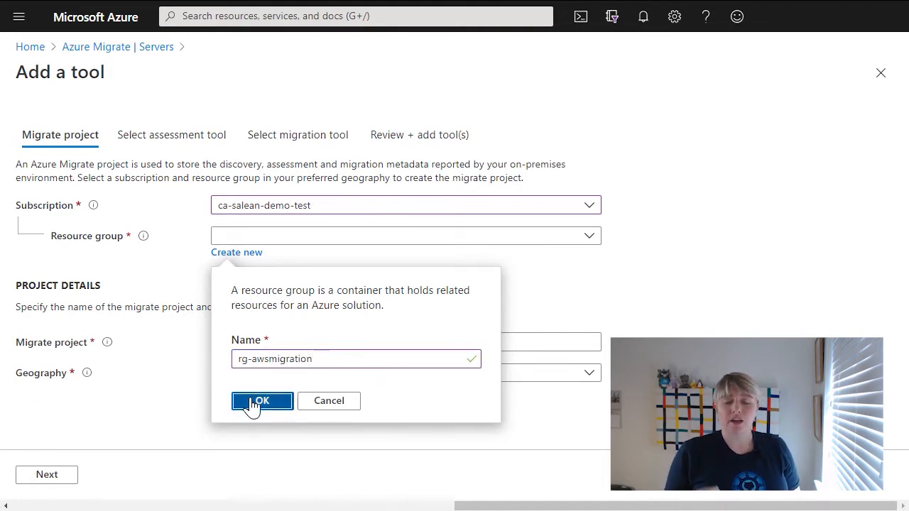
left_click(261, 400)
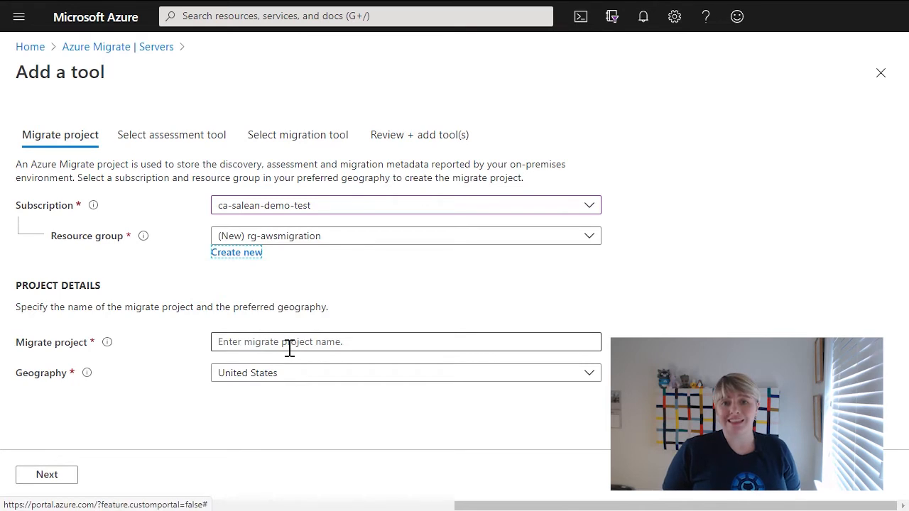
Name the project MigrationfromAWS and set its geography to United Kingdom.
left_click(406, 340)
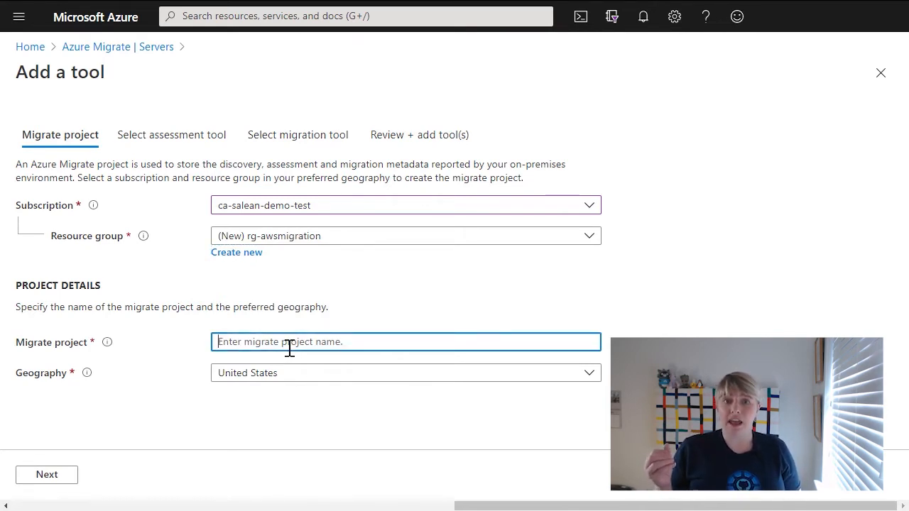
type("Migrationfr")
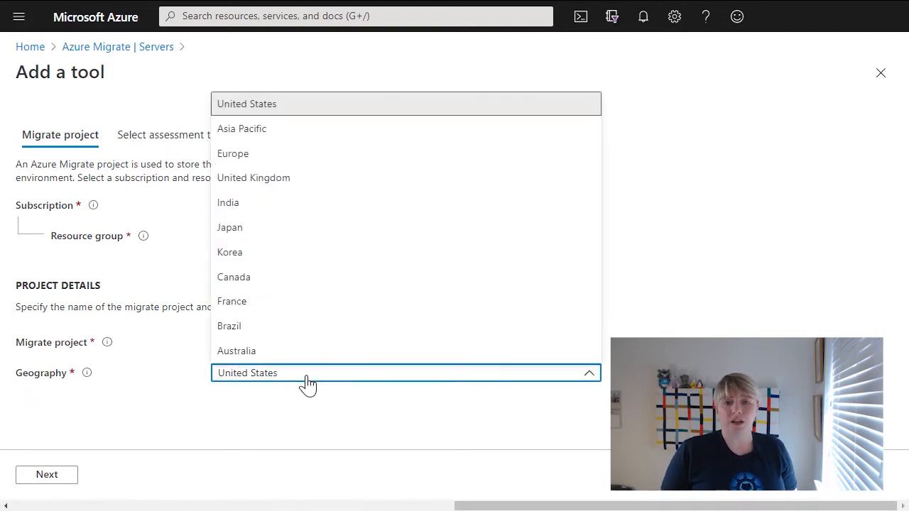
left_click(253, 177)
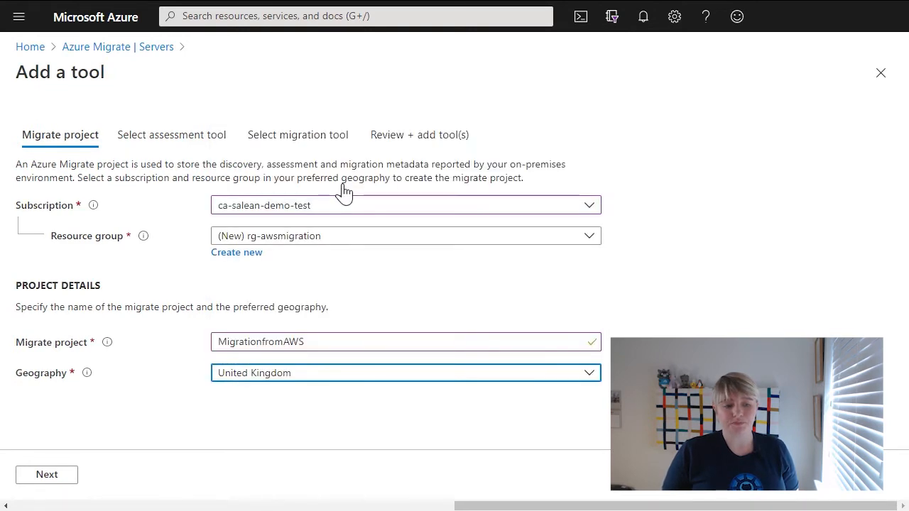
Add Azure Migrate: Server Migration alongside Server Assessment and deploy the project.
left_click(46, 475)
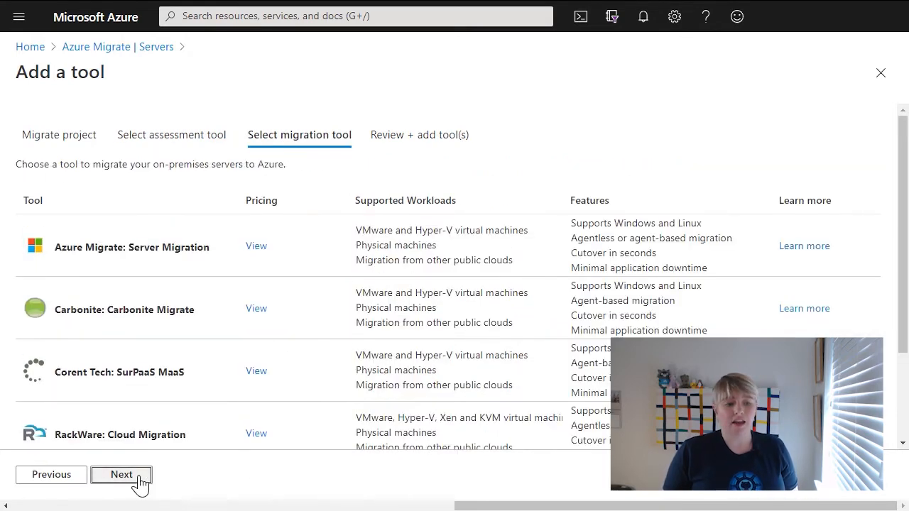
left_click(132, 247)
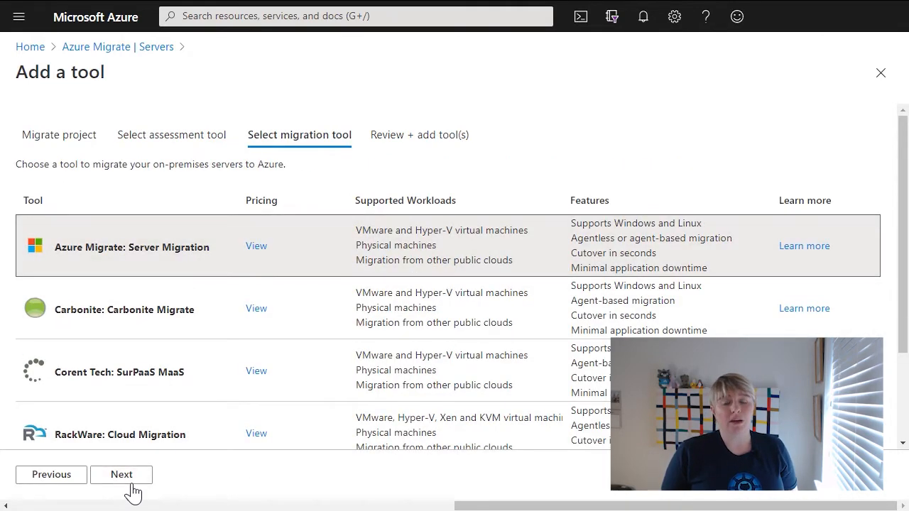
left_click(121, 474)
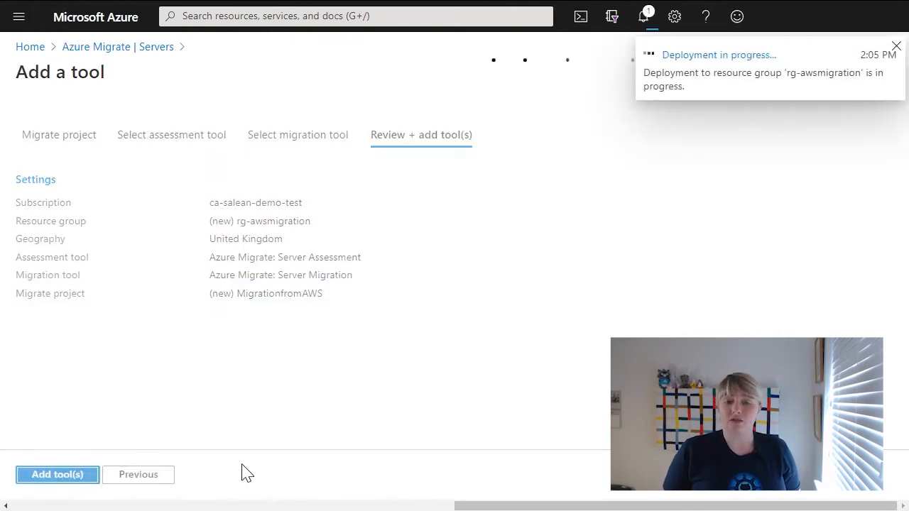
left_click(56, 474)
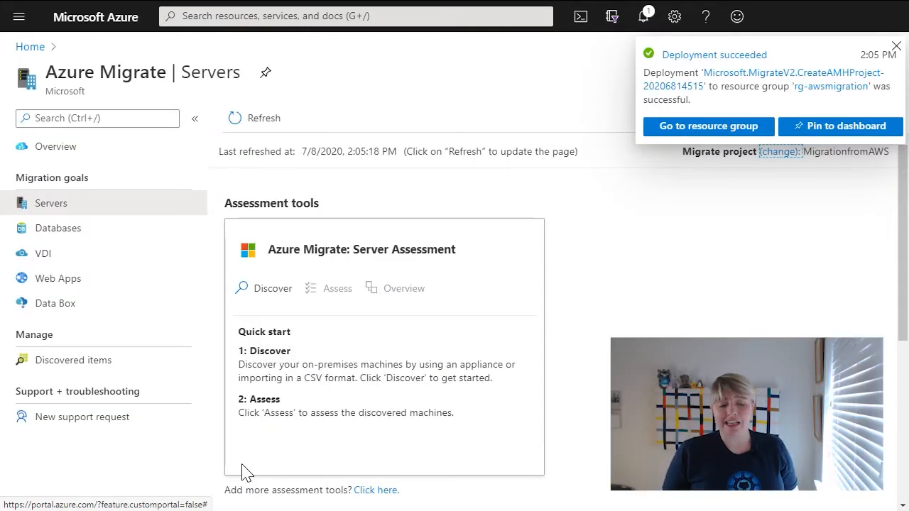
Start Discover under Server Assessment with machines marked Not virtualized / Other.
left_click(895, 46)
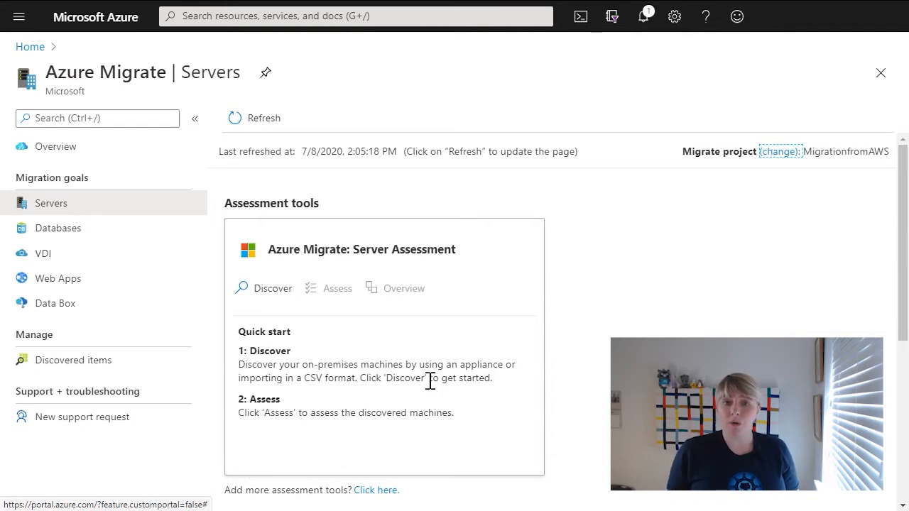
mouse_move(277, 299)
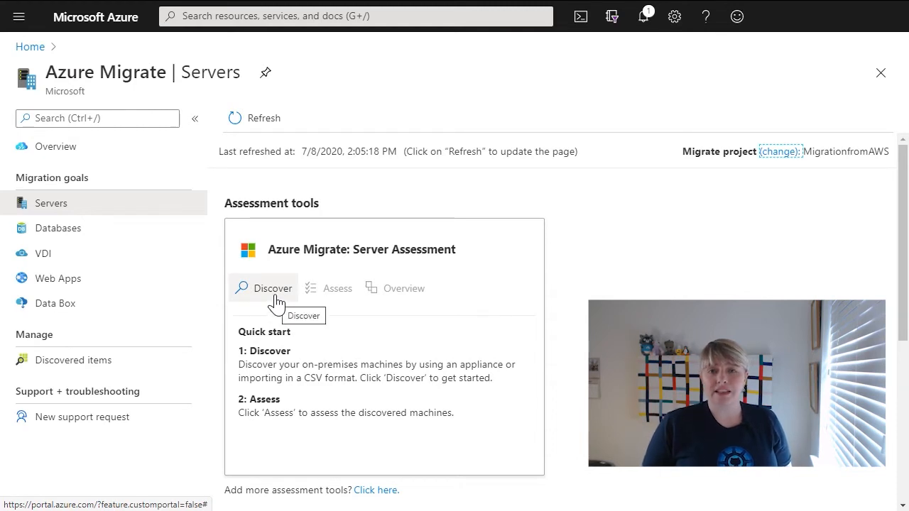
left_click(272, 287)
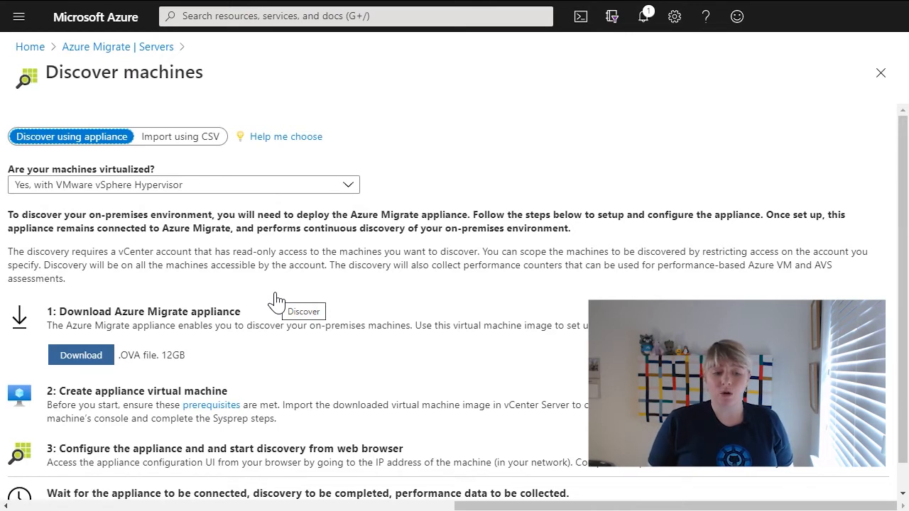
mouse_move(254, 191)
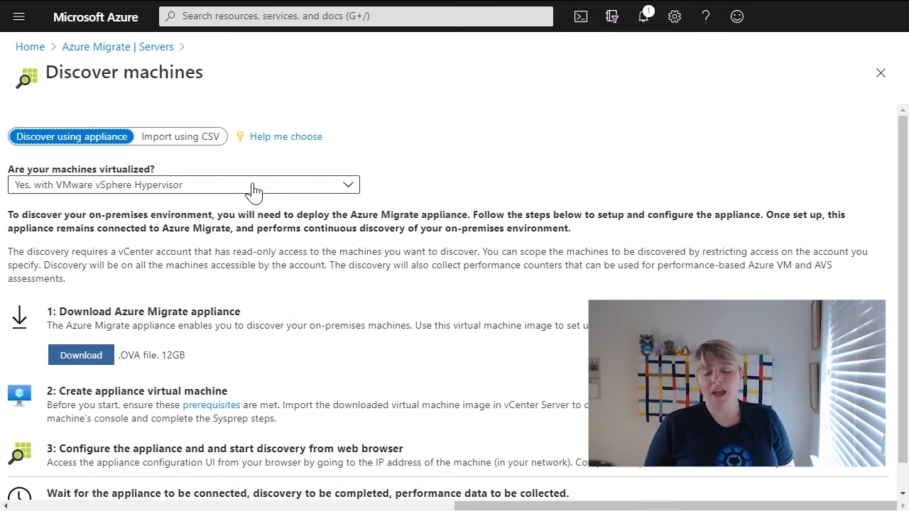
left_click(181, 184)
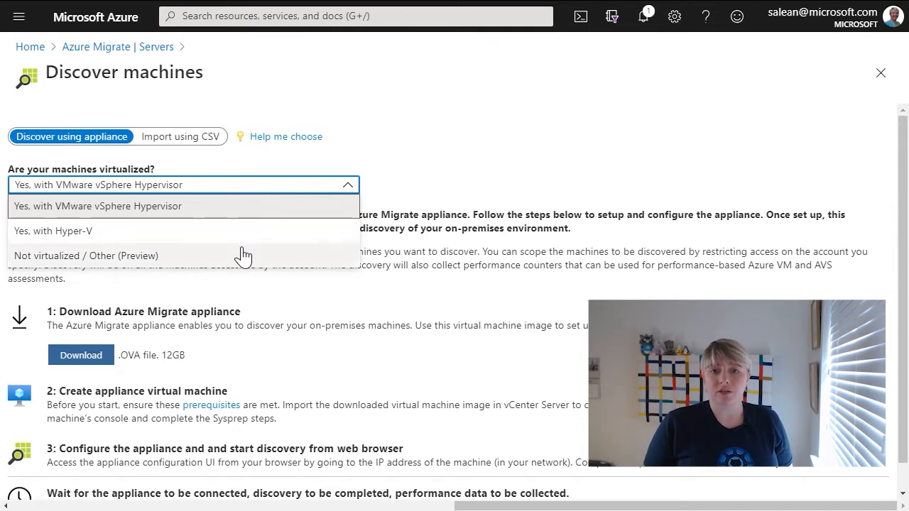
mouse_move(240, 262)
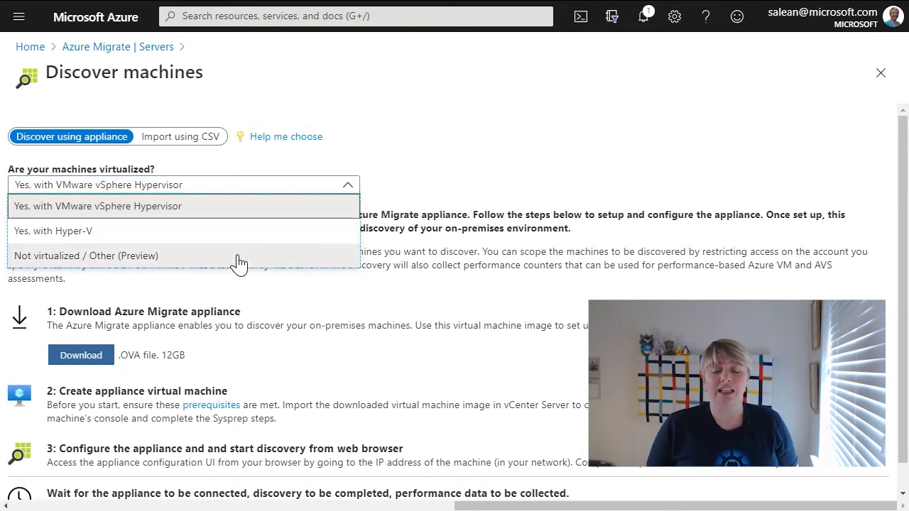
left_click(86, 256)
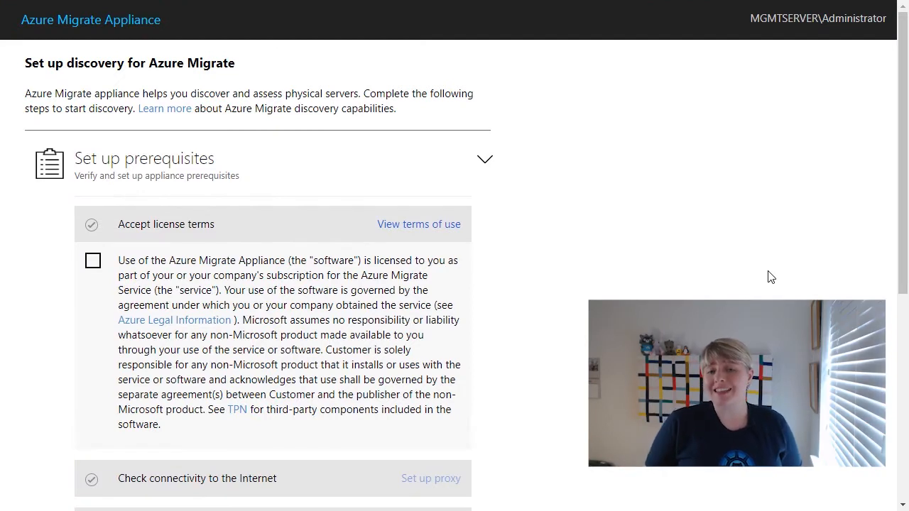
mouse_move(744, 250)
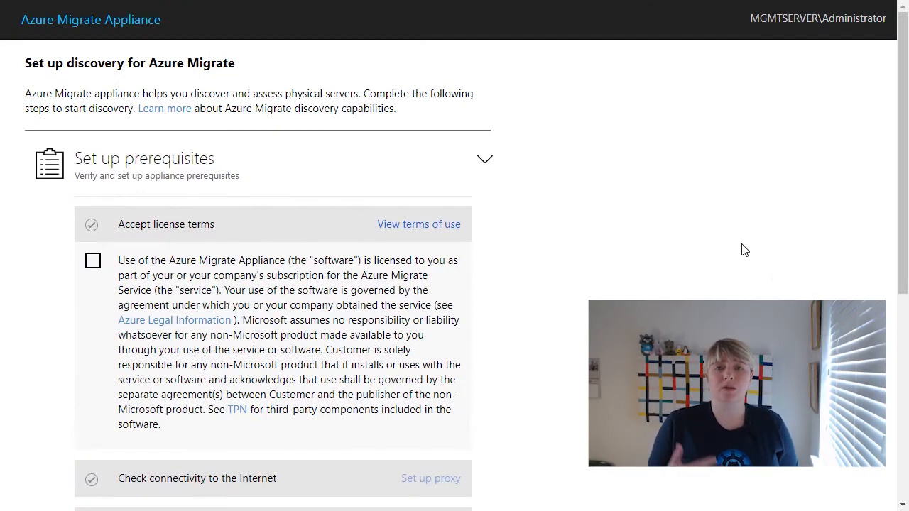
mouse_move(94, 261)
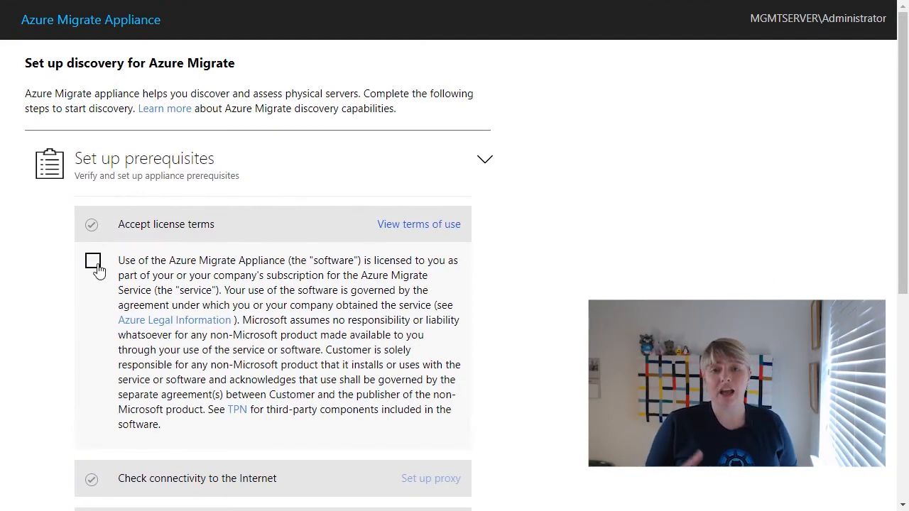
Accept the appliance license terms so the prerequisite checks run to completion.
left_click(92, 261)
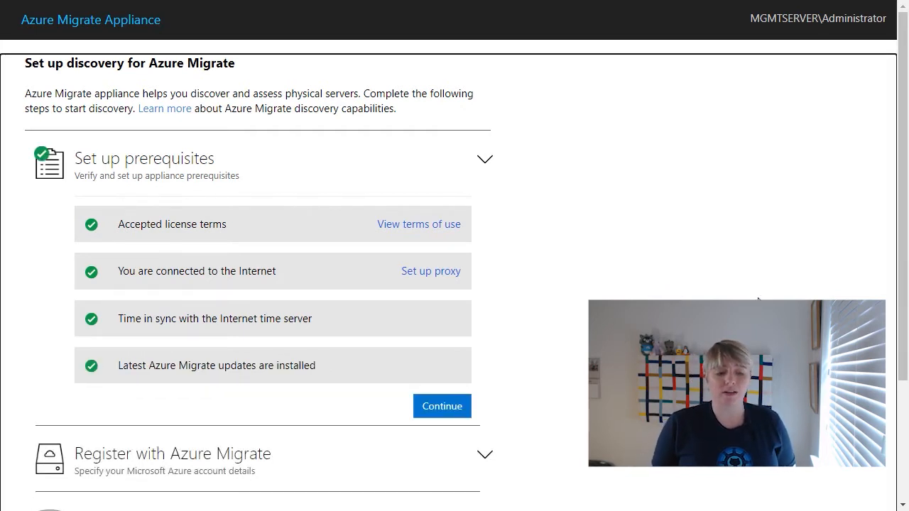
Sign in and register the appliance as assess-server with the awsmigration project.
left_click(441, 406)
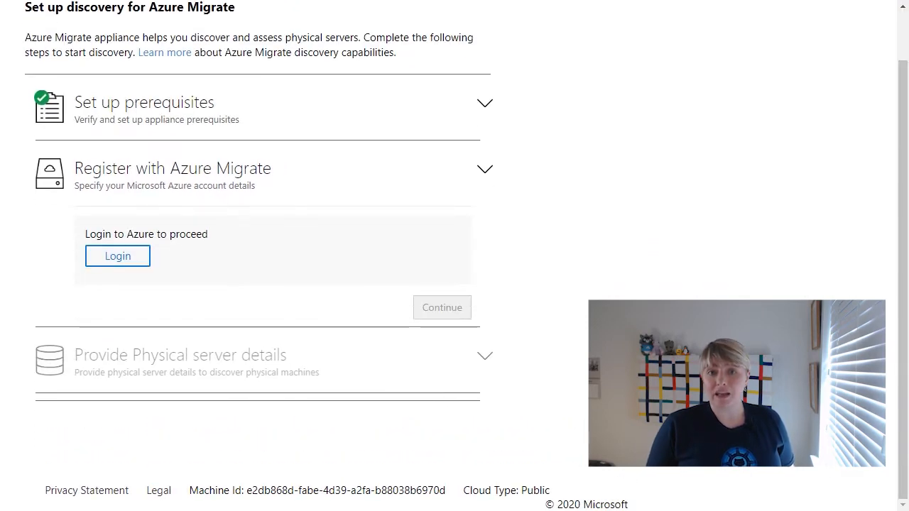
left_click(117, 256)
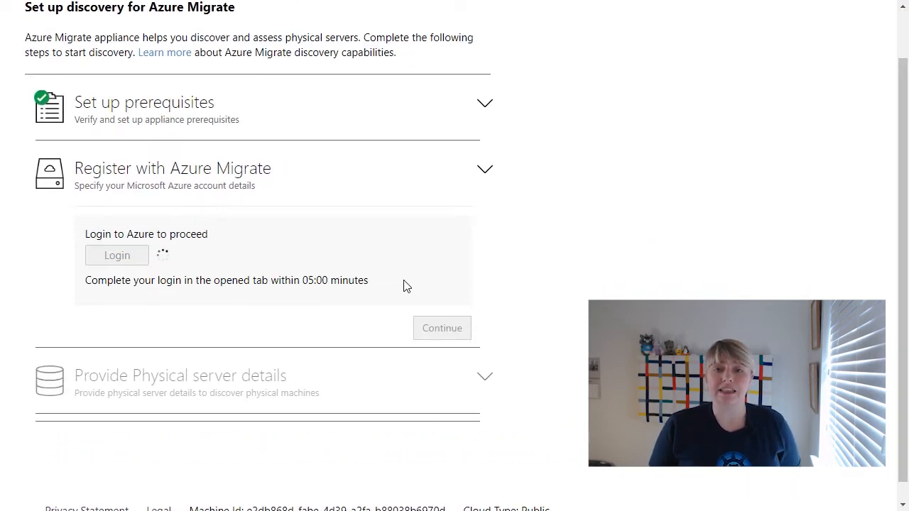
left_click(117, 255)
type("a")
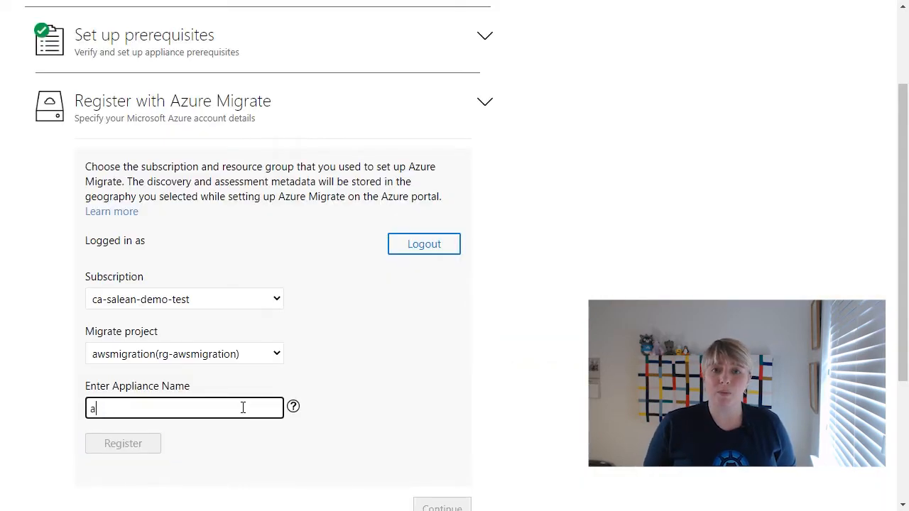
type("ssess-server")
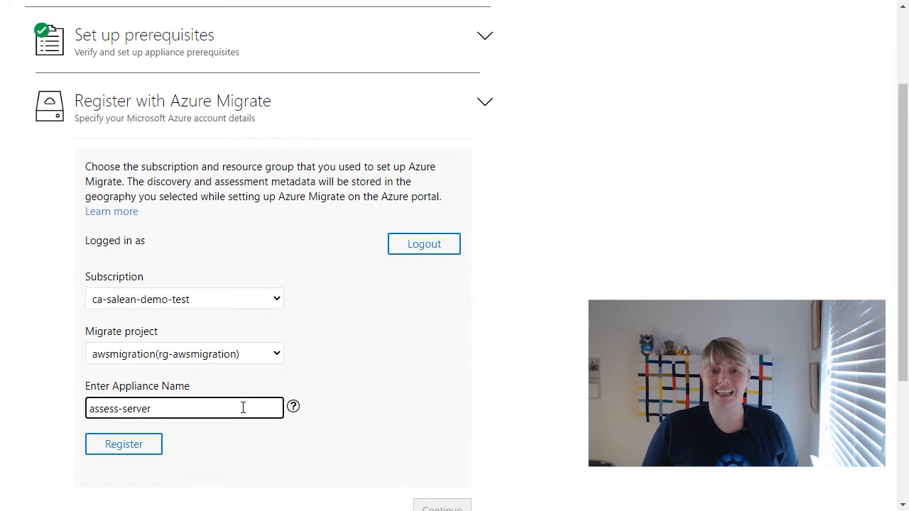
left_click(123, 443)
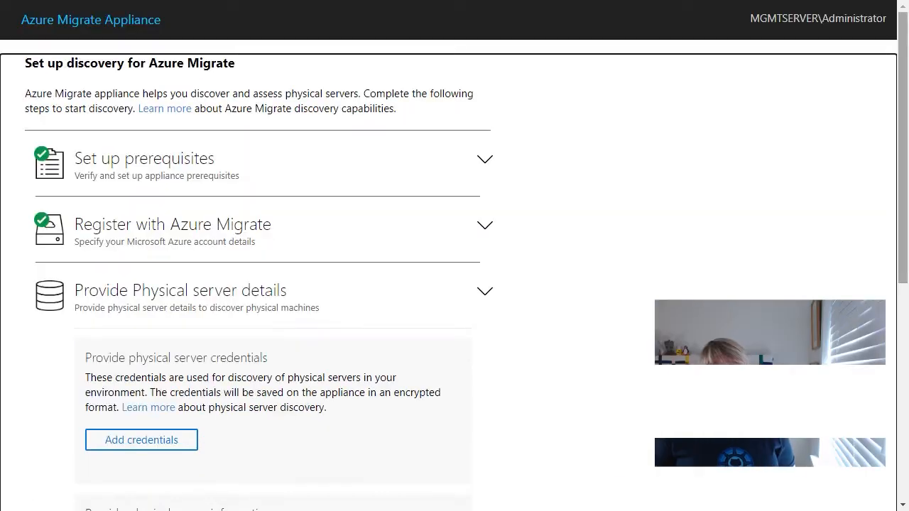
Add a Windows credential AWS with user Administrator and its password.
left_click(141, 440)
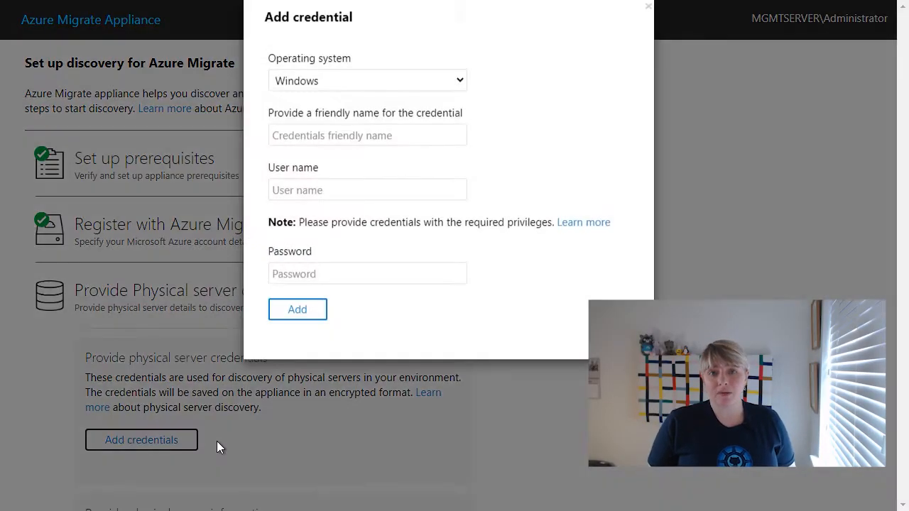
left_click(296, 309)
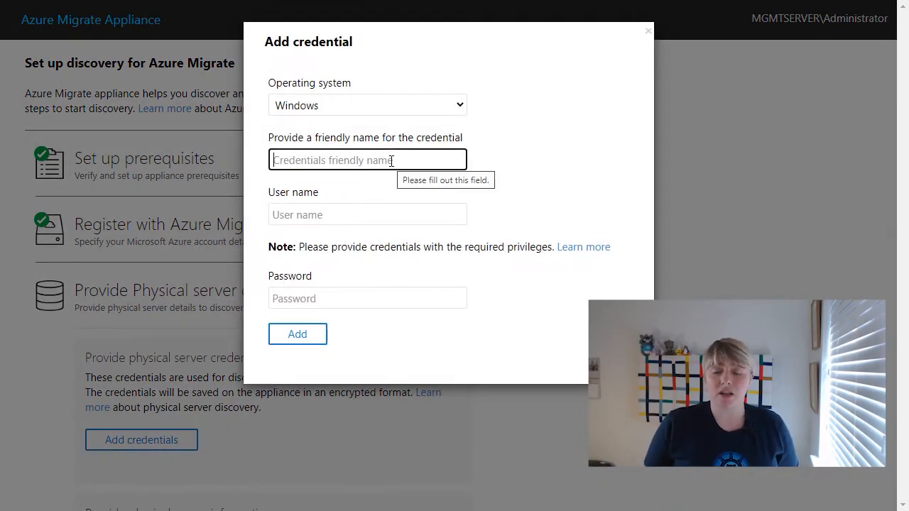
type("AW")
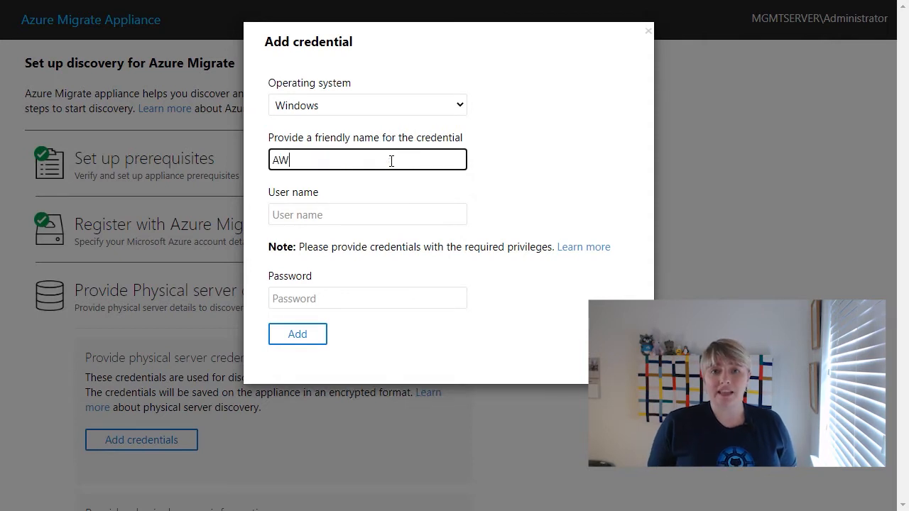
type("S")
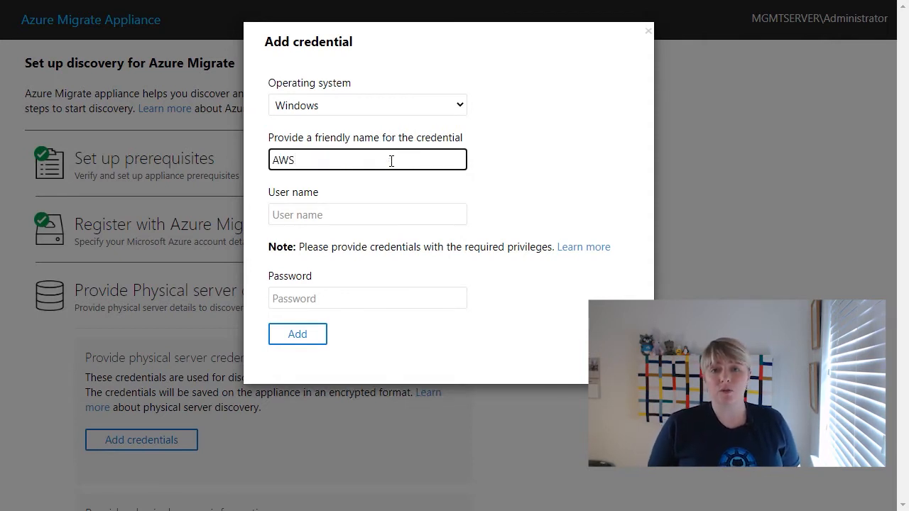
type("A")
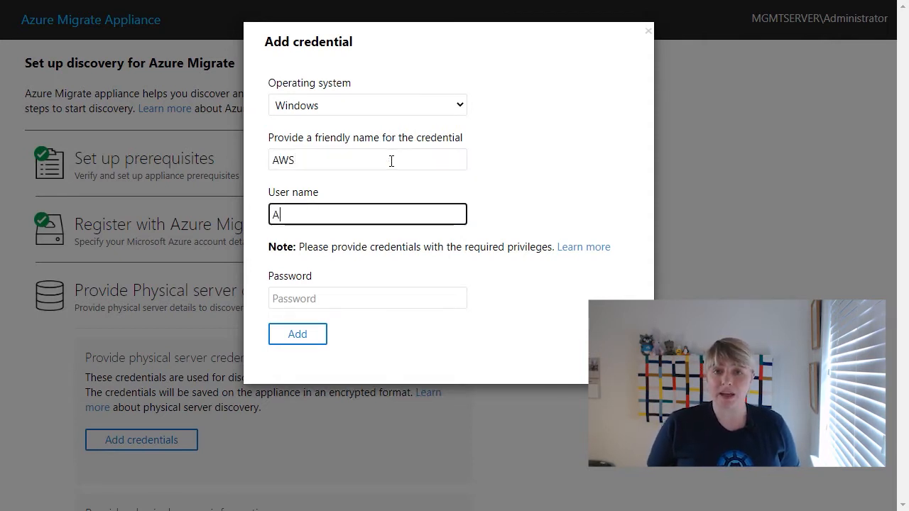
type("dministrator")
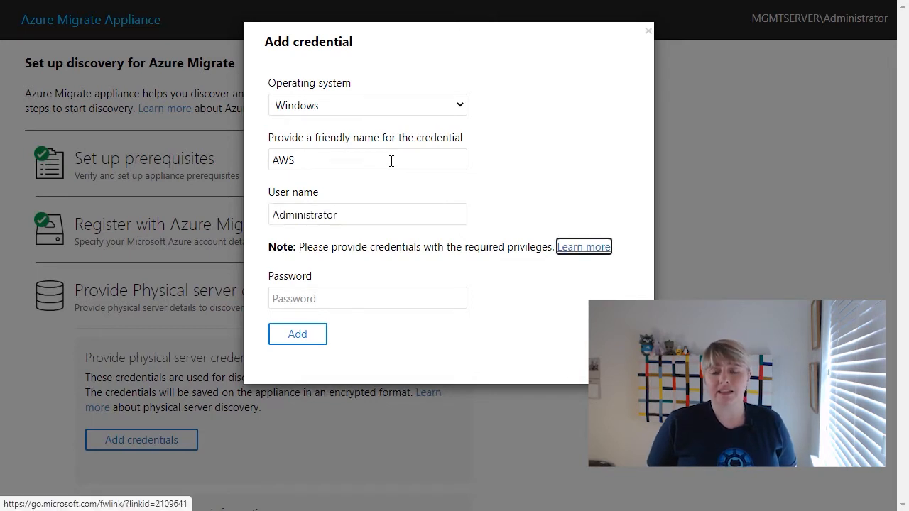
left_click(366, 299)
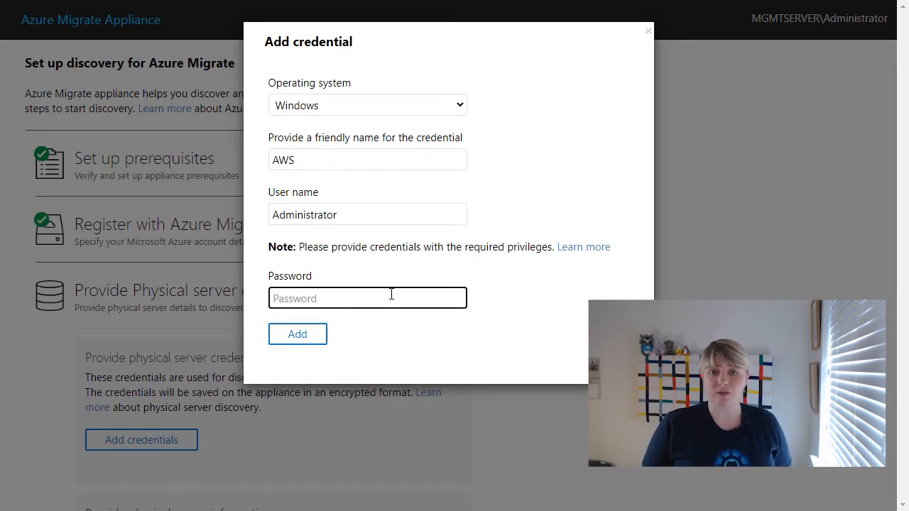
left_click(297, 334)
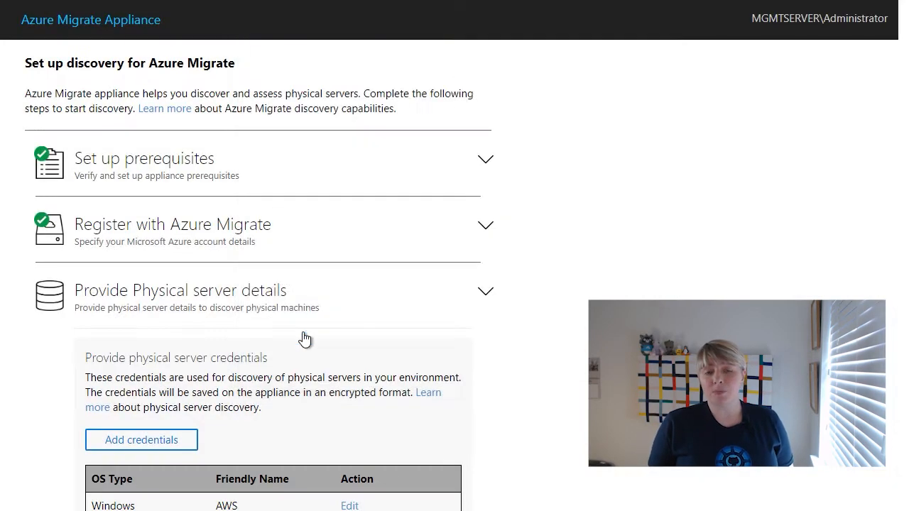
Add a second Windows Administrator credential named AWS2.
scroll("down", 3)
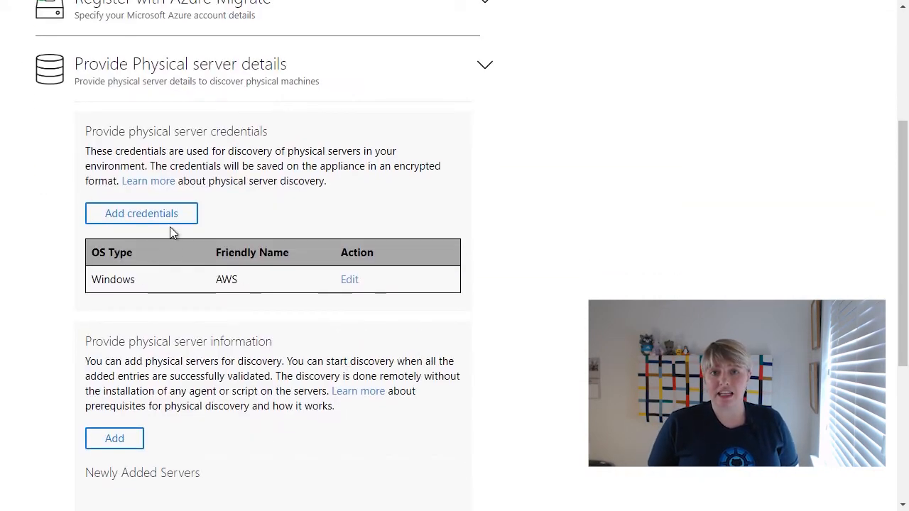
left_click(142, 213)
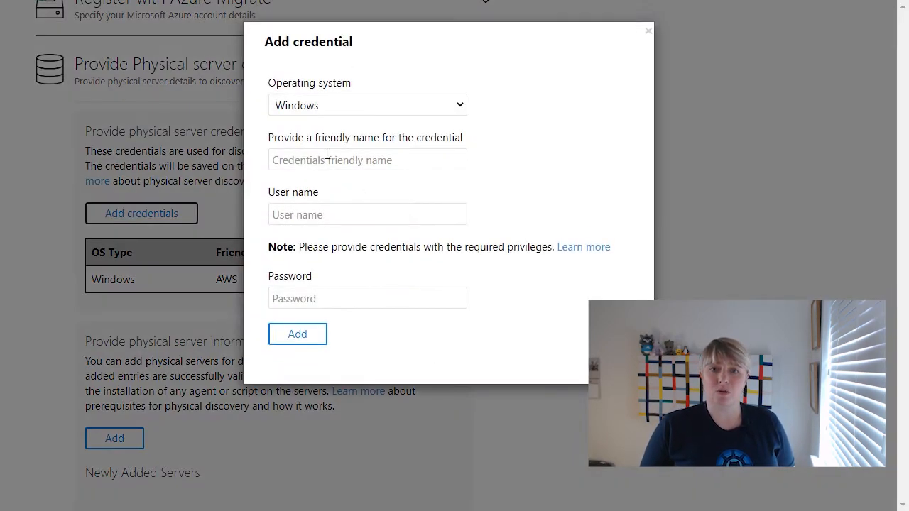
type("AWS2")
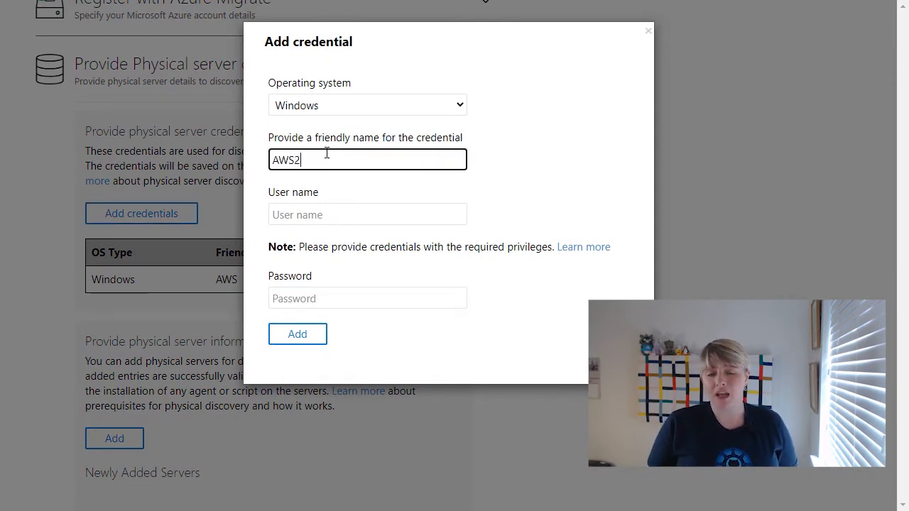
type("Administrator")
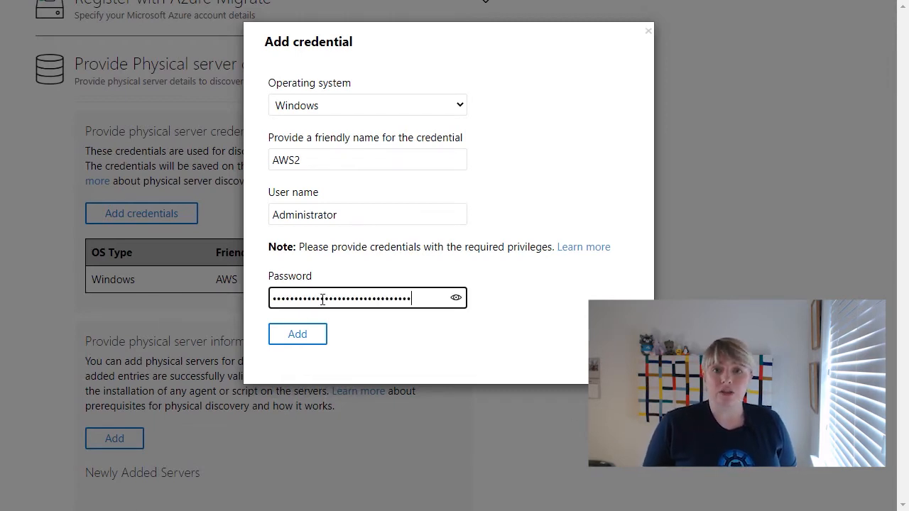
left_click(296, 333)
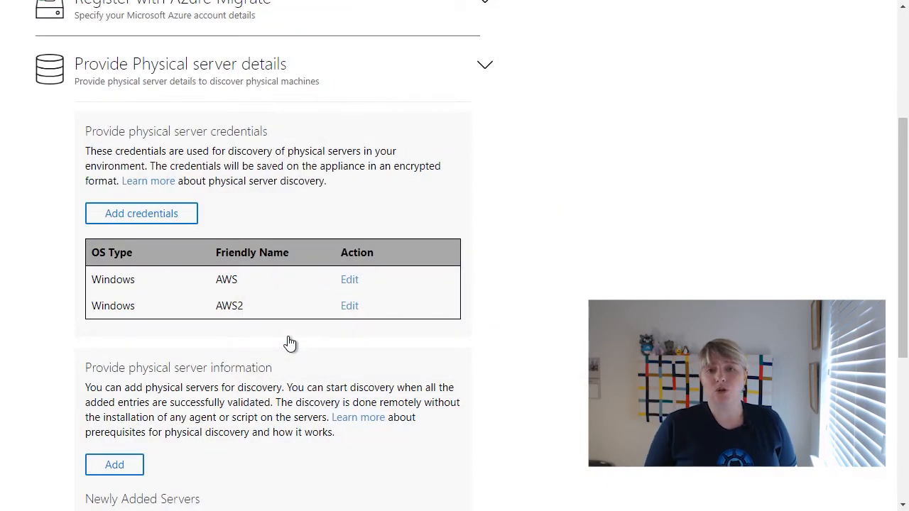
List 'aws-server01, AWS' and 'aws-server02, AWS2' as physical servers and validate both.
scroll("down", 3)
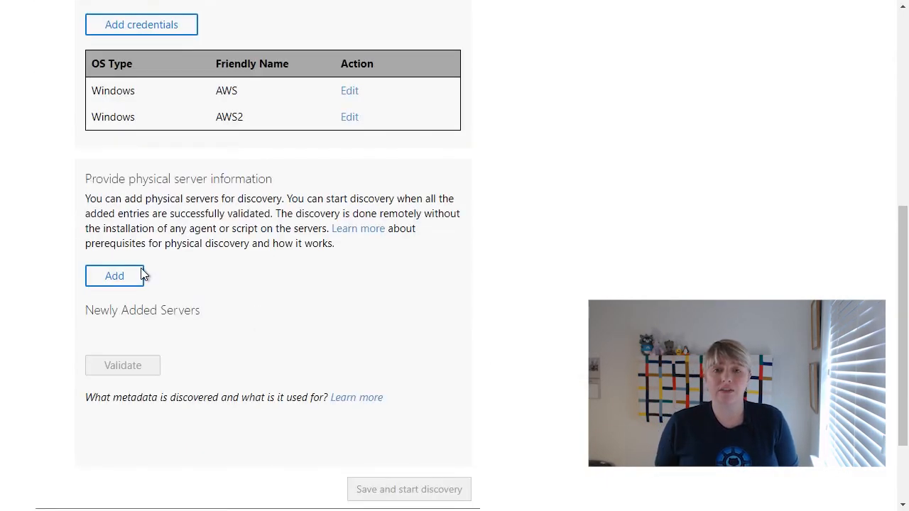
left_click(113, 275)
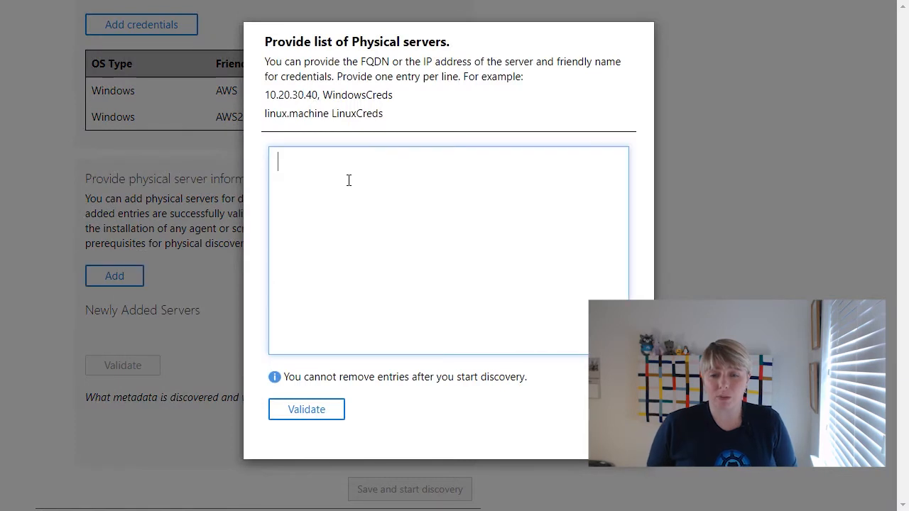
type("aws-ser")
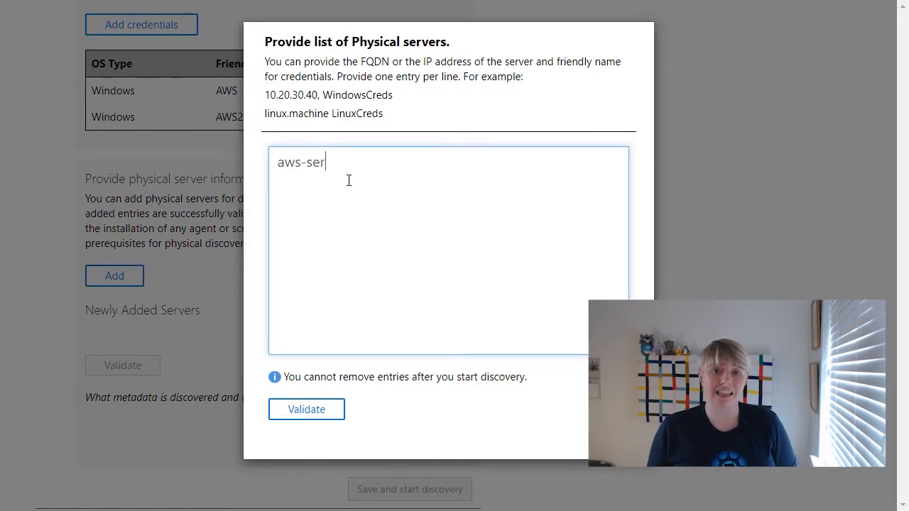
type("ver01")
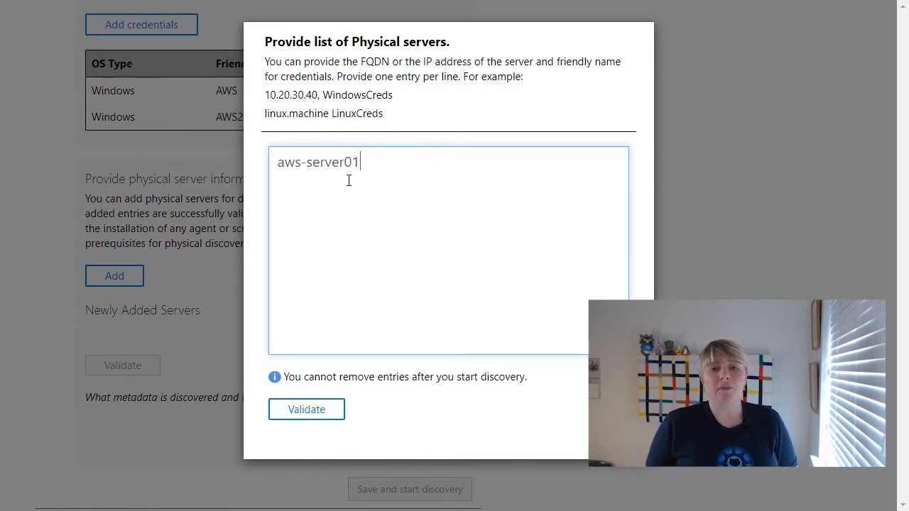
type(", A")
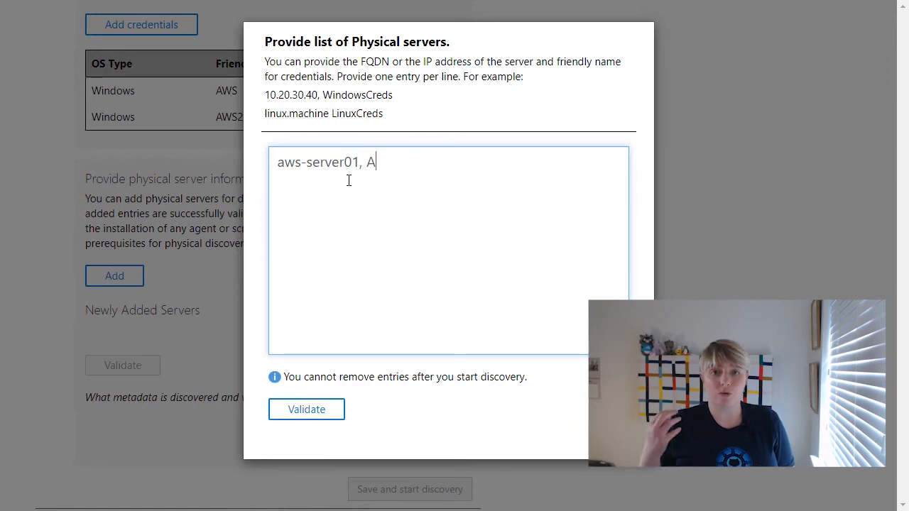
type("WS")
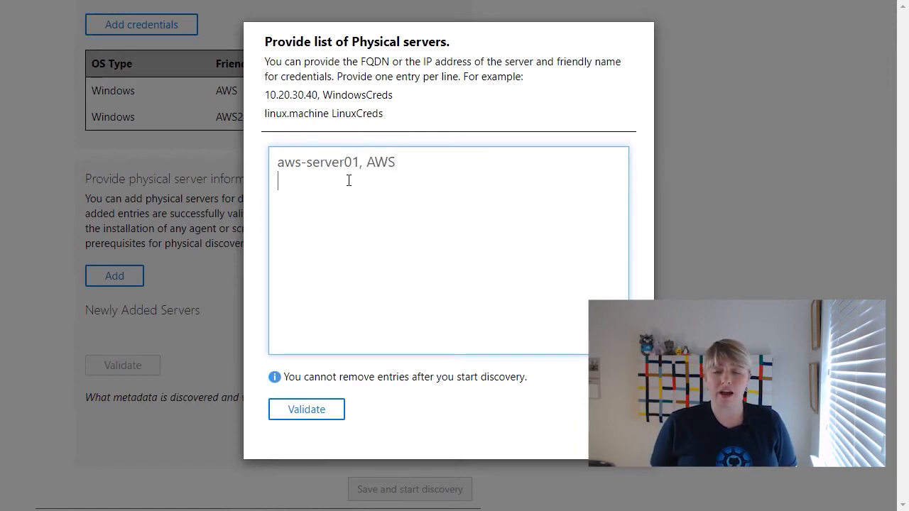
type("aws-server0")
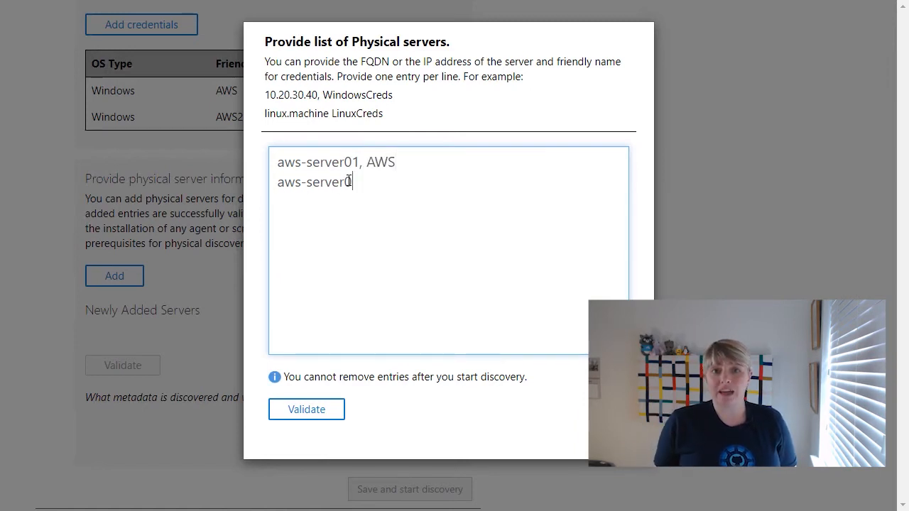
type("2, A")
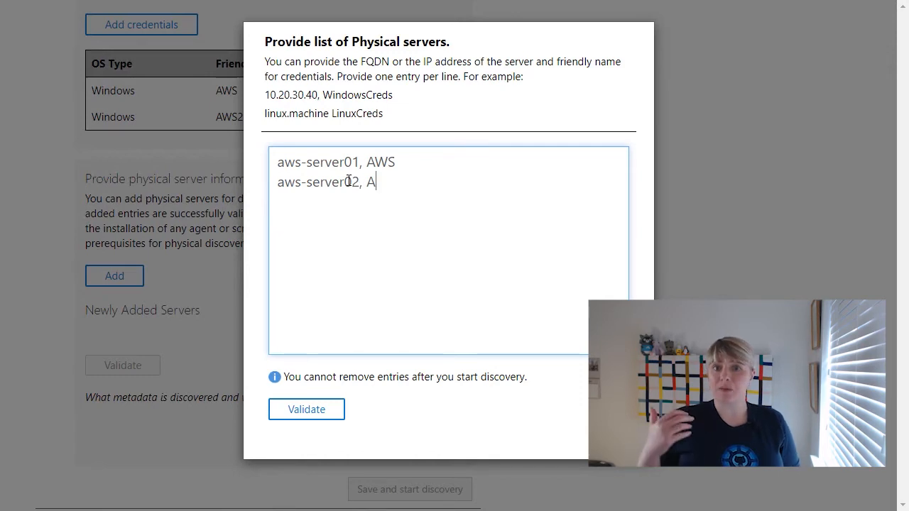
type("WS2")
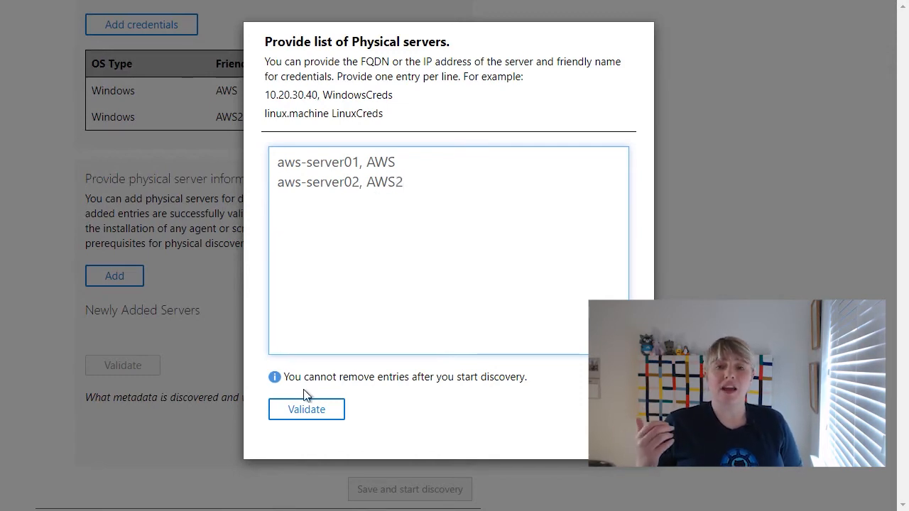
left_click(306, 409)
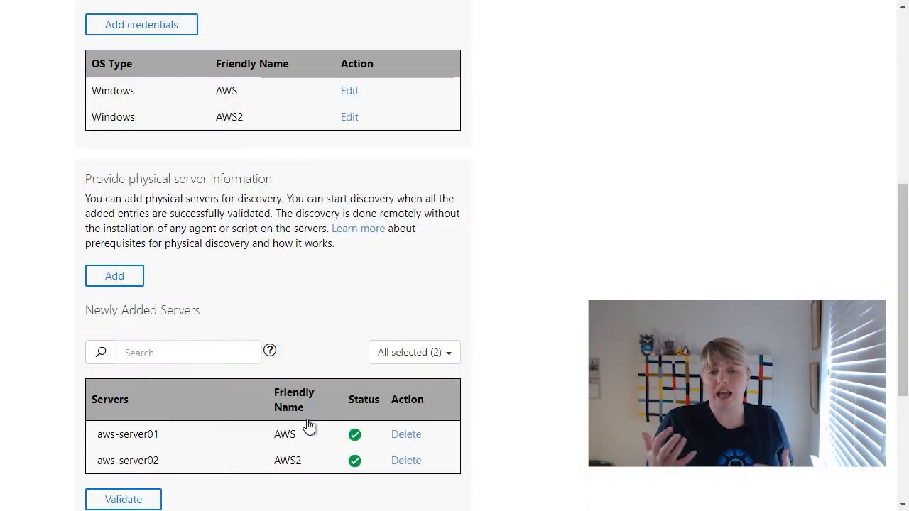
mouse_move(522, 304)
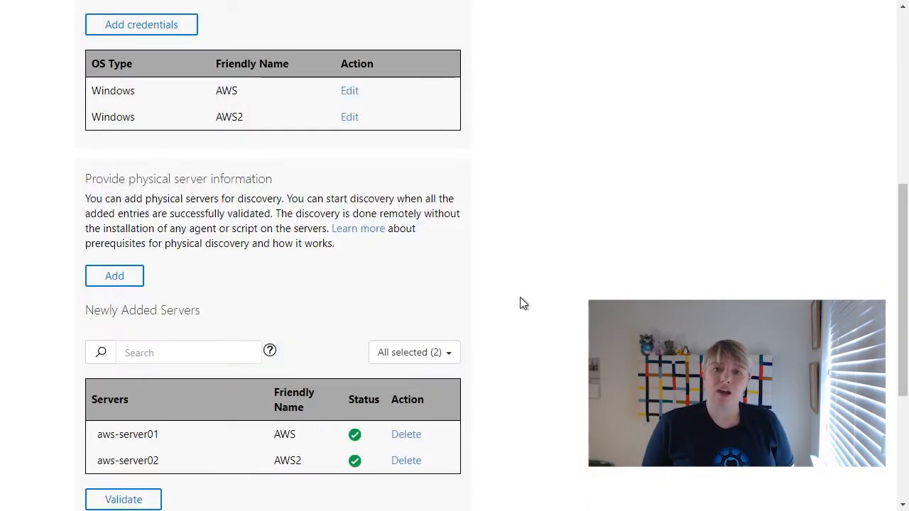
scroll("down", 3)
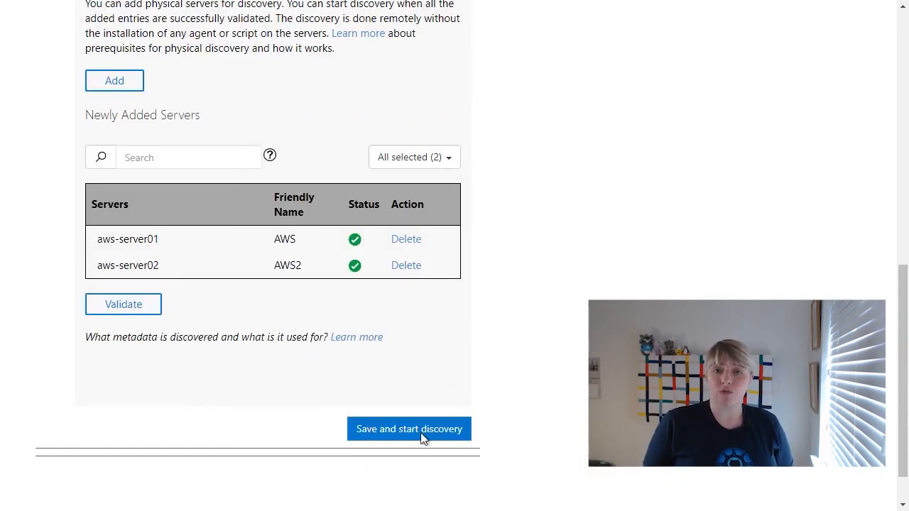
Save and start discovery, then view the discovered servers AWS-SERVER01 and AWS-SERVER02.
left_click(409, 429)
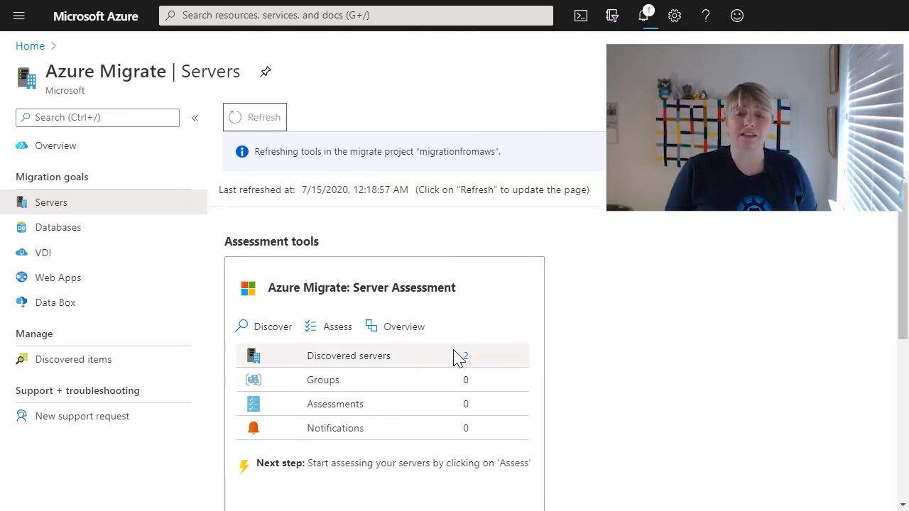
left_click(348, 355)
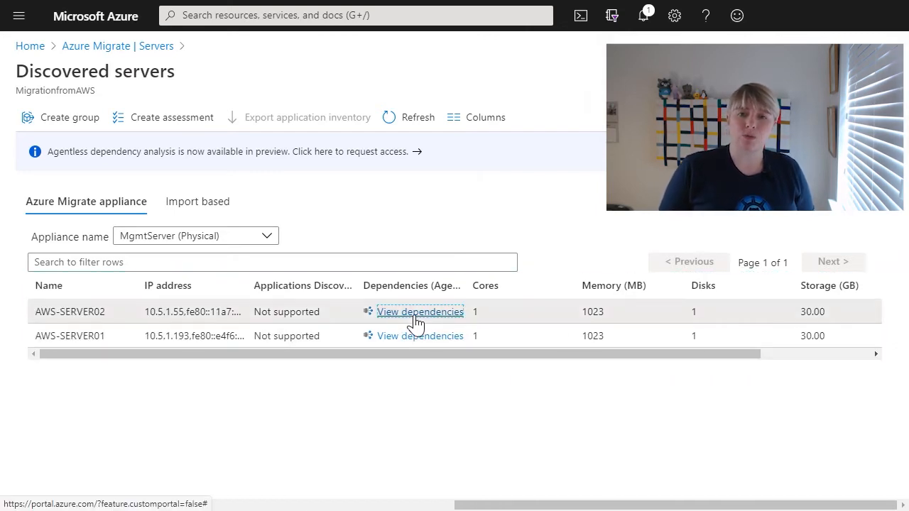
Review AWS-SERVER02's dependency map, its Microsoft Corporation processes and machine details.
left_click(421, 312)
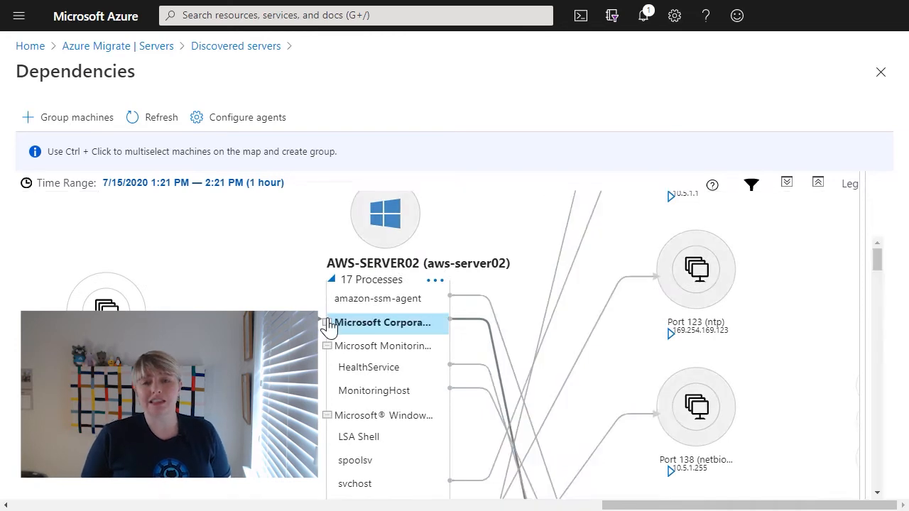
left_click(383, 323)
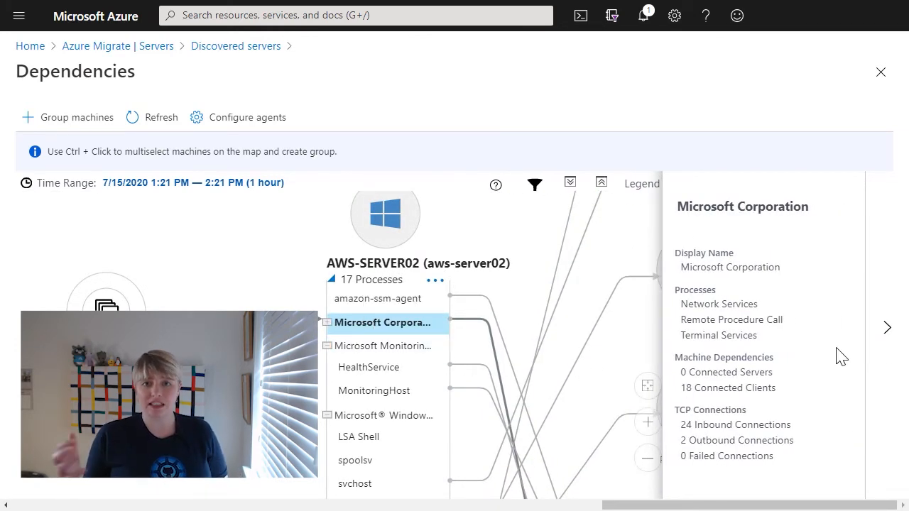
left_click(384, 214)
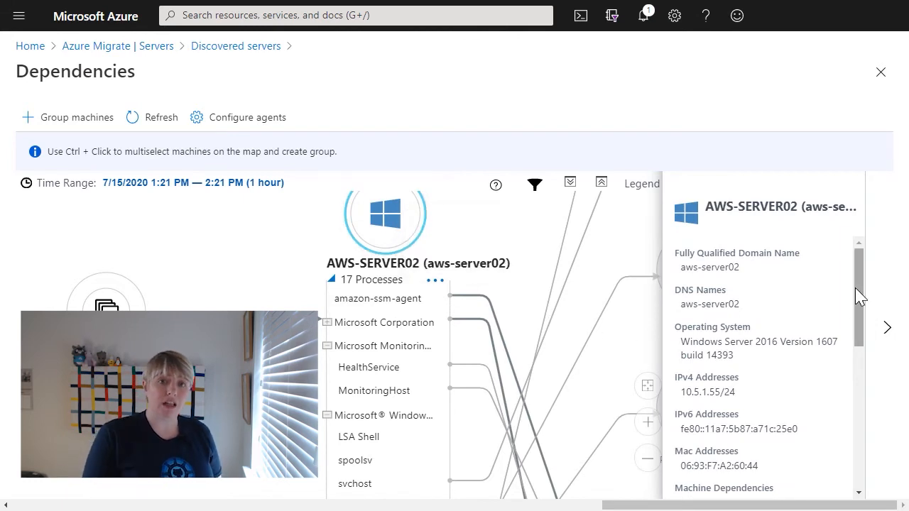
scroll("down", 3)
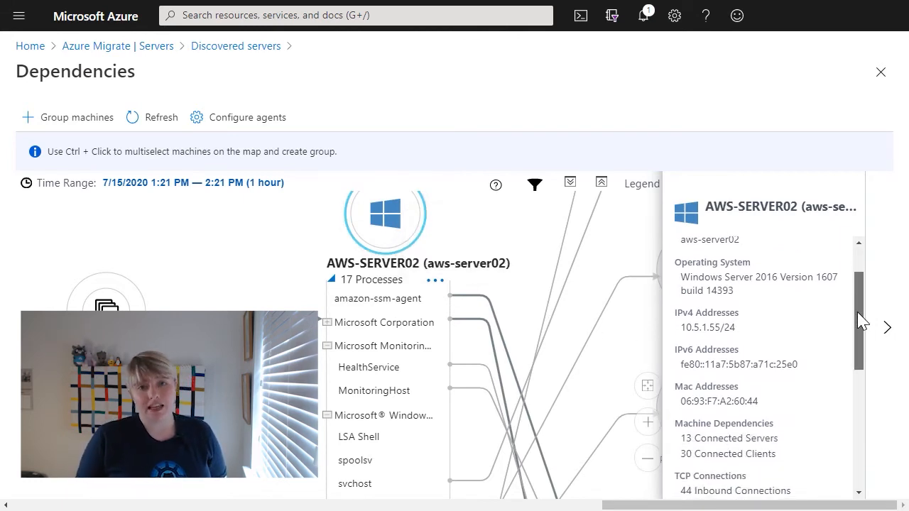
scroll("down", 3)
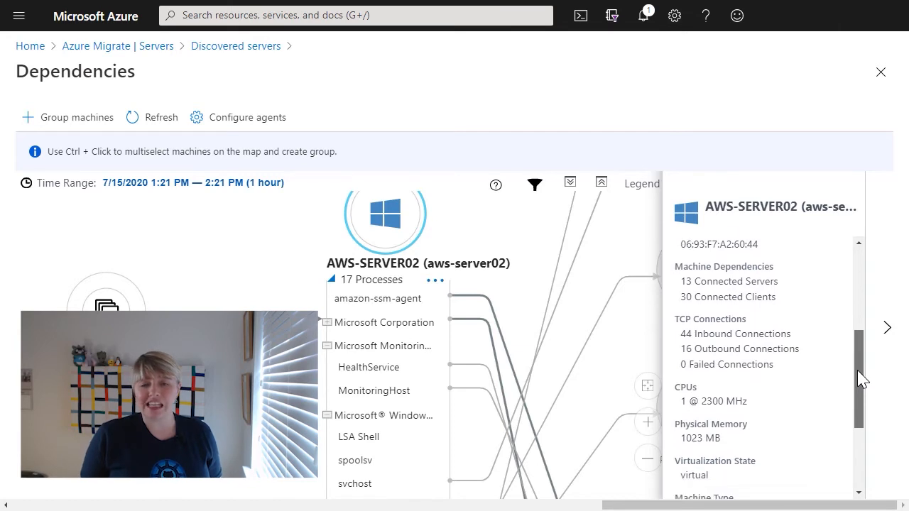
scroll("down", 3)
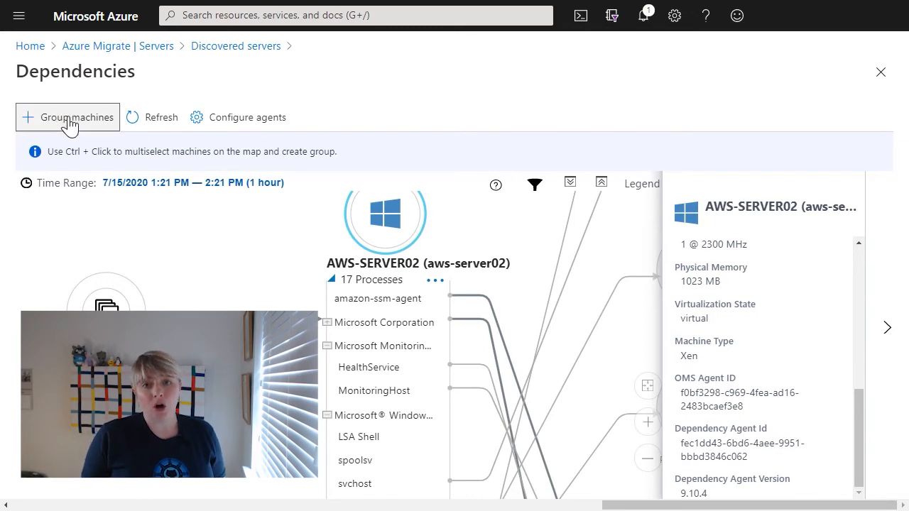
Start and cancel Group machines, then close Dependencies back to Discovered servers.
left_click(77, 116)
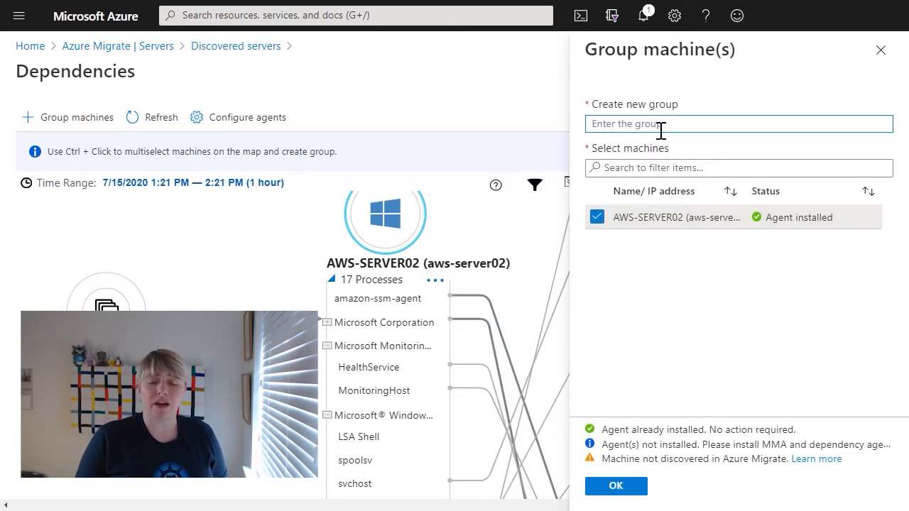
left_click(880, 50)
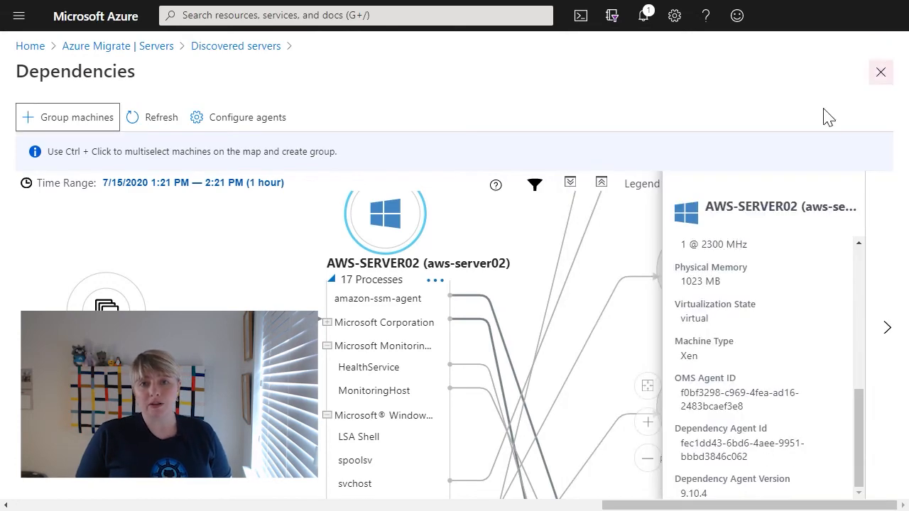
left_click(880, 71)
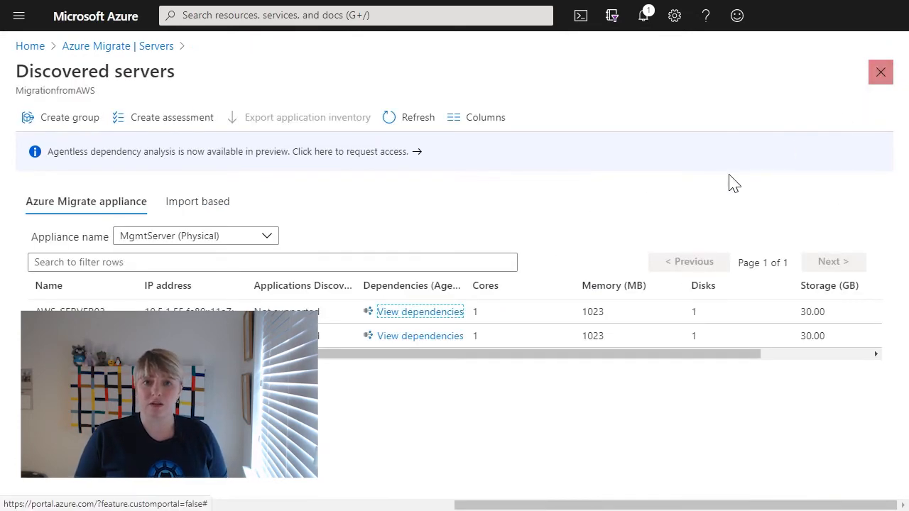
mouse_move(439, 345)
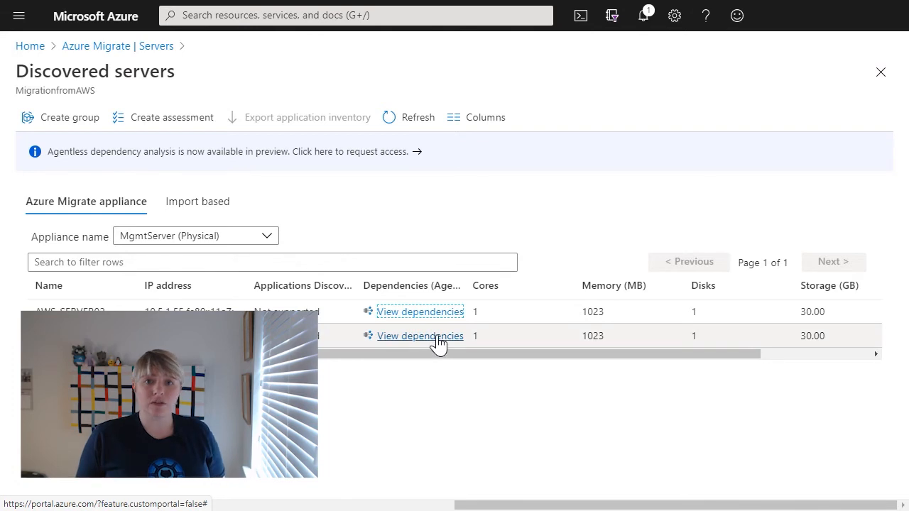
left_click(421, 335)
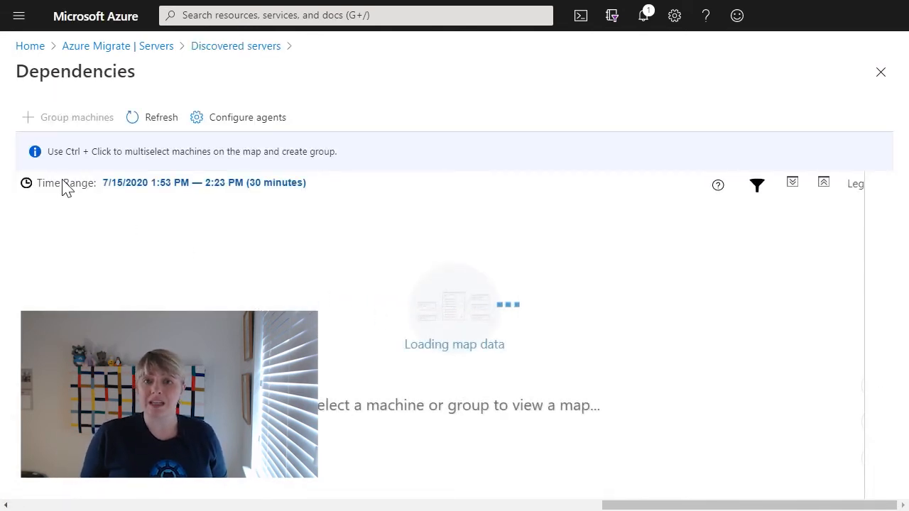
left_click(880, 71)
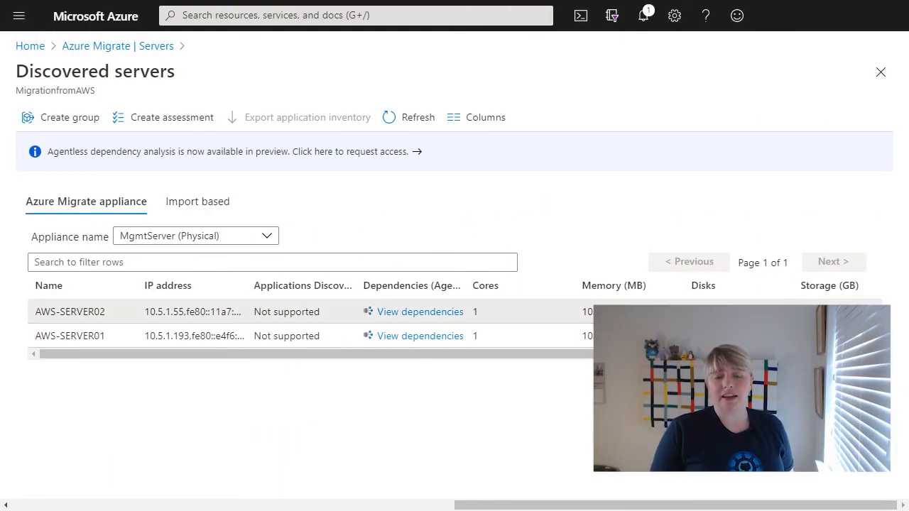
mouse_move(571, 216)
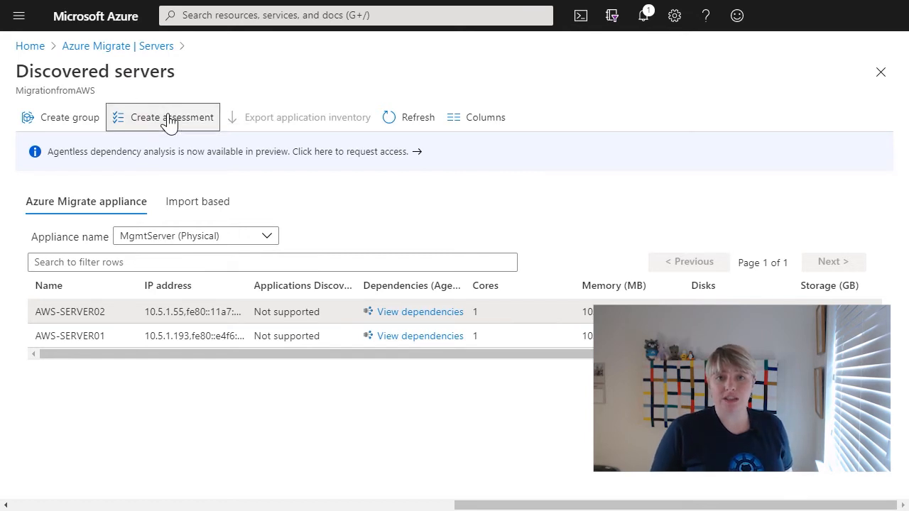
Create an Azure VM assessment awsassessment for appliance-discovered machines and view all properties.
left_click(172, 116)
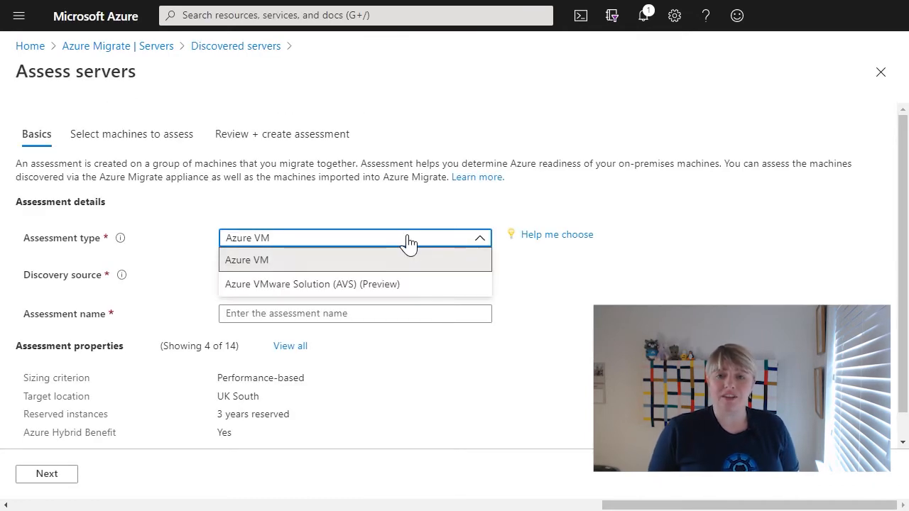
left_click(247, 260)
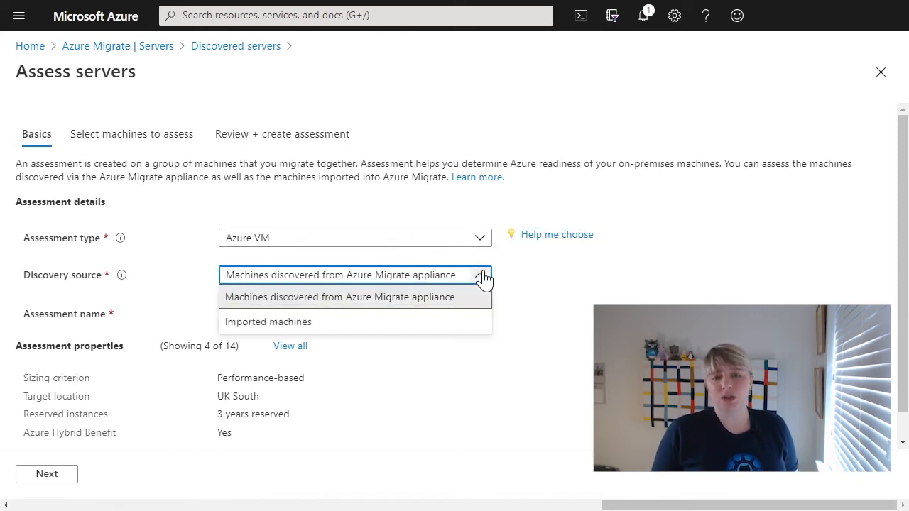
left_click(341, 296)
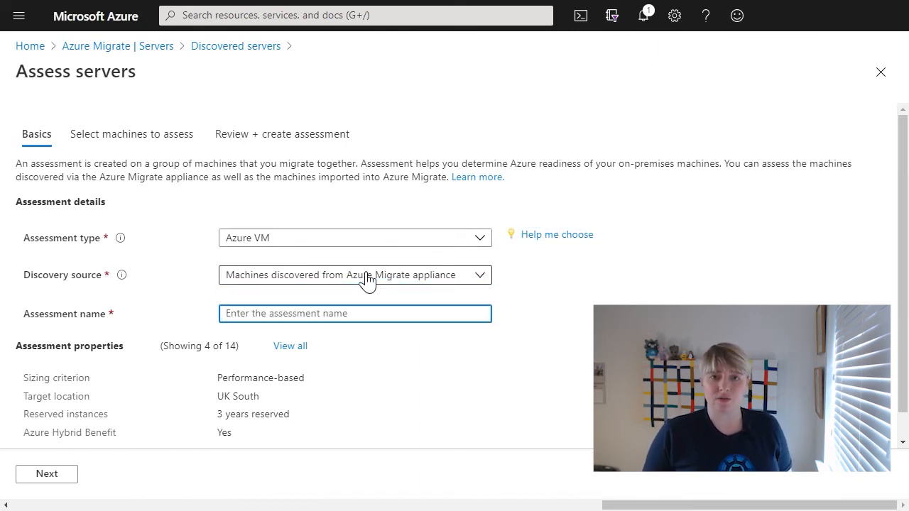
type("awsassessment")
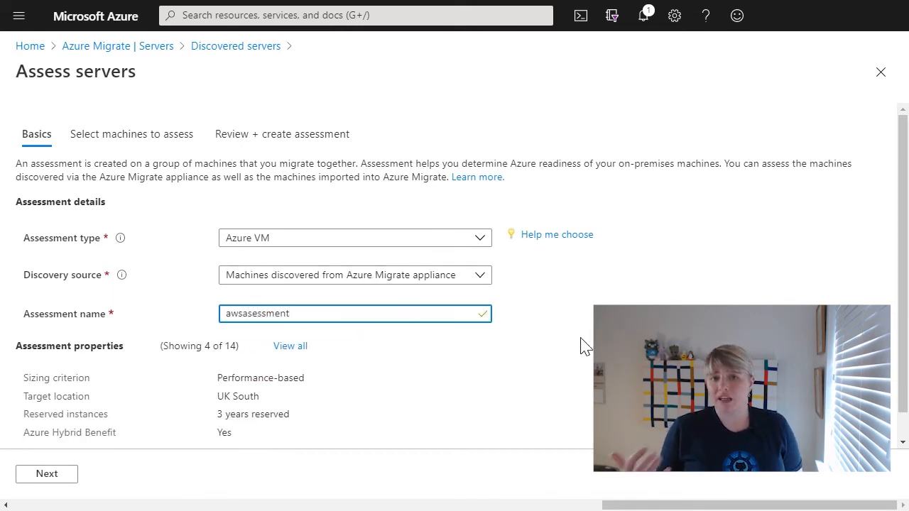
left_click(289, 346)
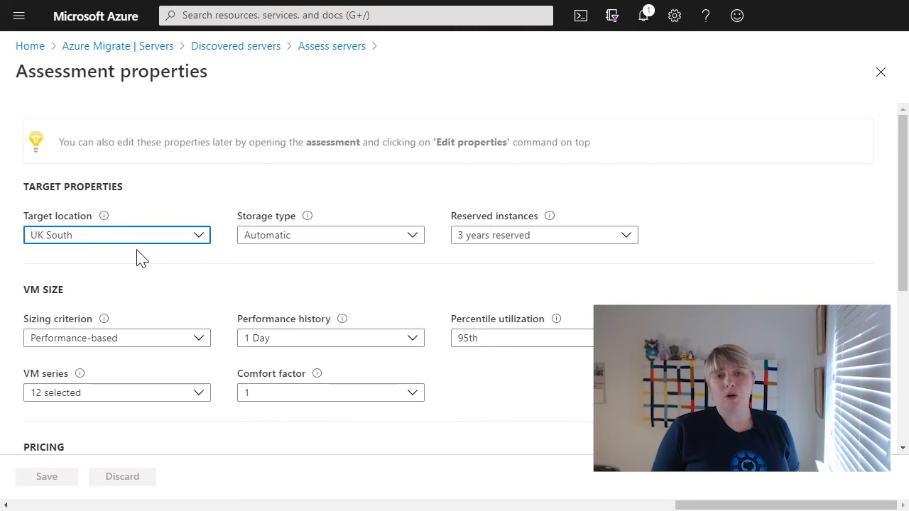
Set pricing with no reserved instances and include every VM series.
left_click(329, 235)
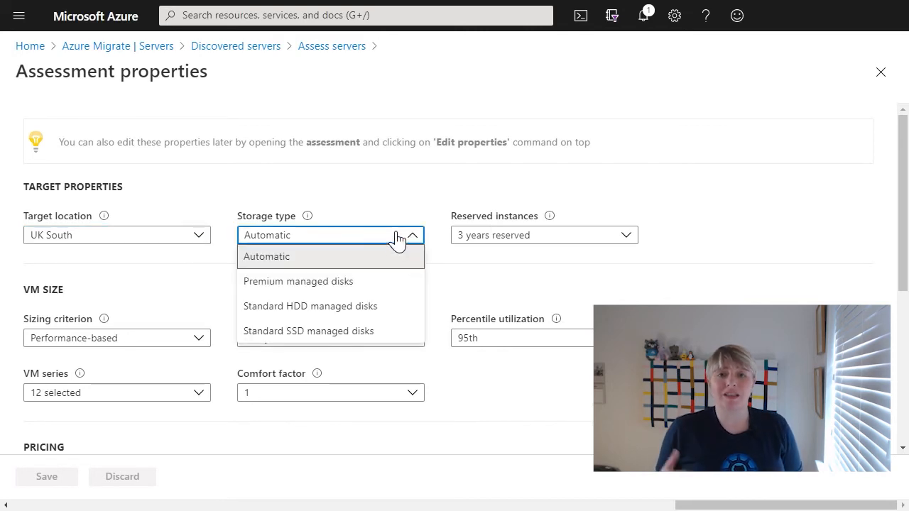
left_click(543, 236)
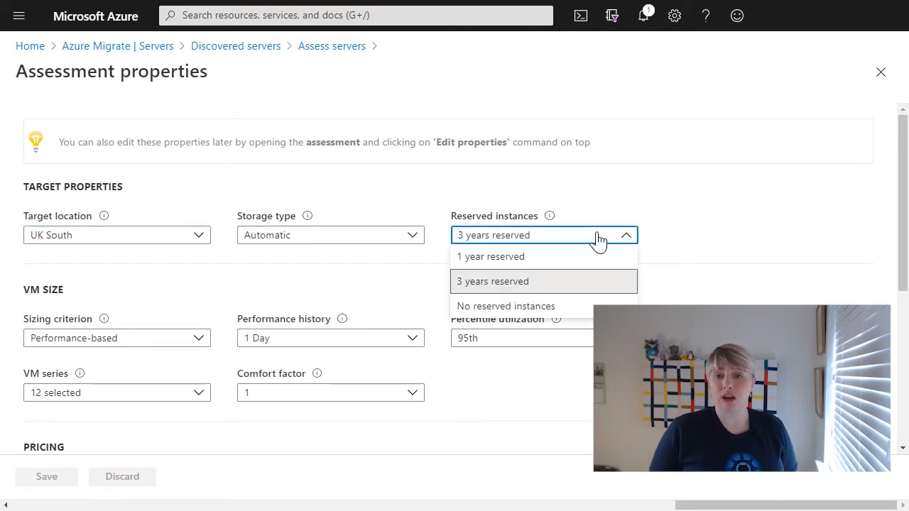
left_click(505, 307)
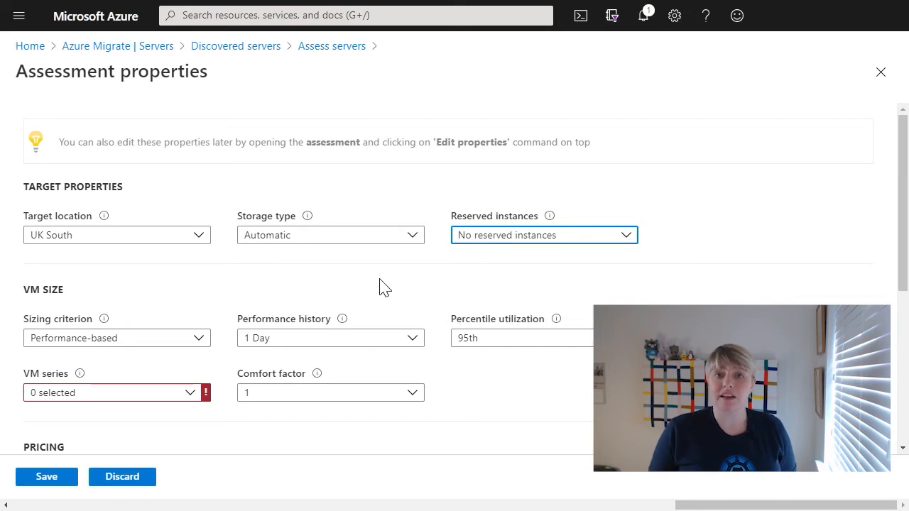
left_click(116, 338)
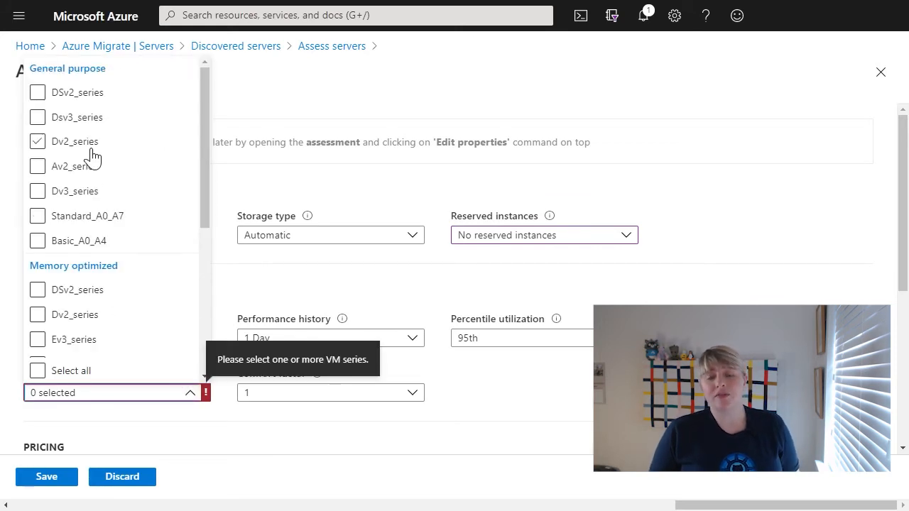
left_click(37, 370)
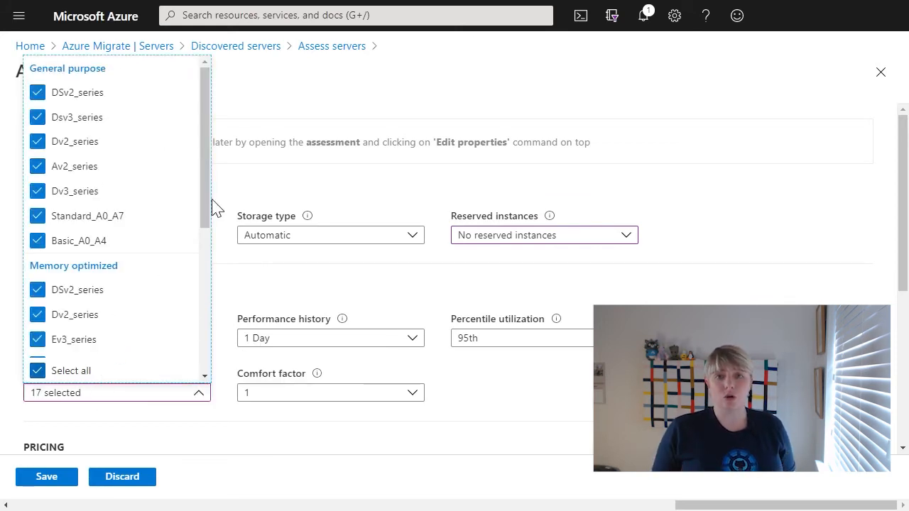
Price the estimate in British Pounds, decline the Windows Server license, and save the properties.
scroll("down", 3)
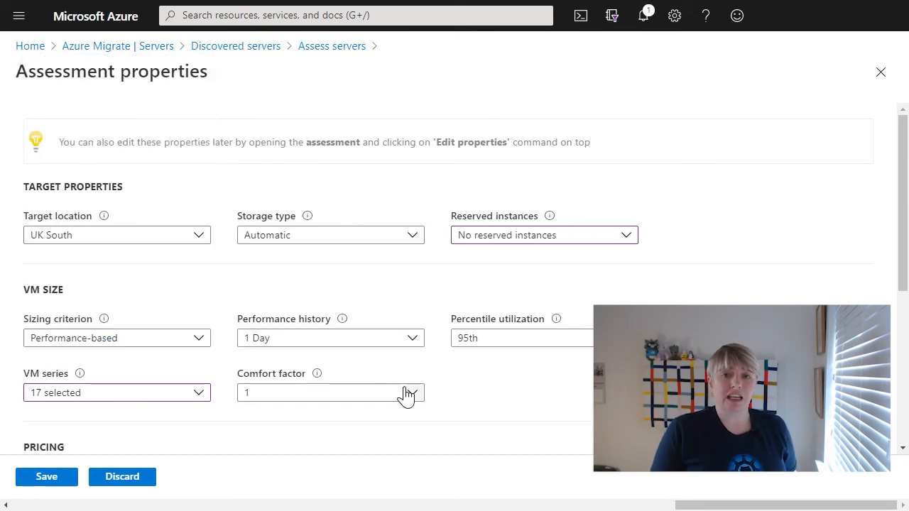
scroll("down", 3)
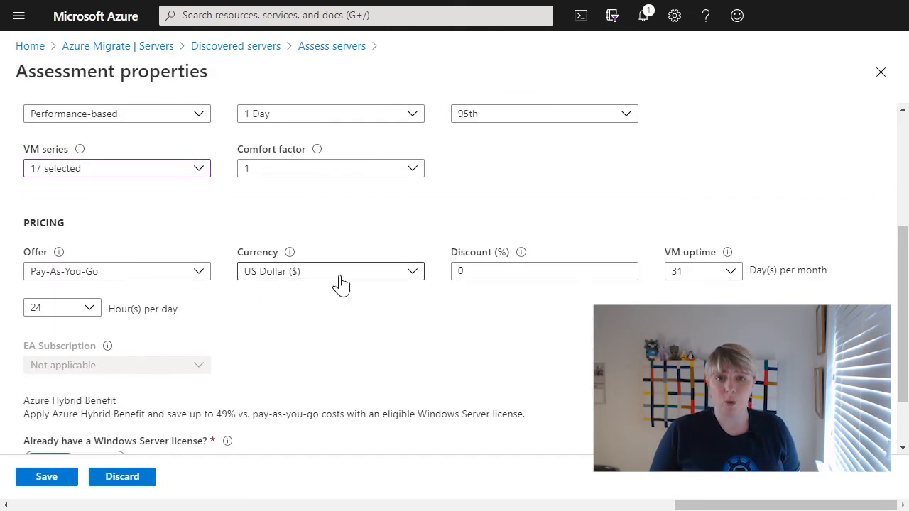
left_click(329, 270)
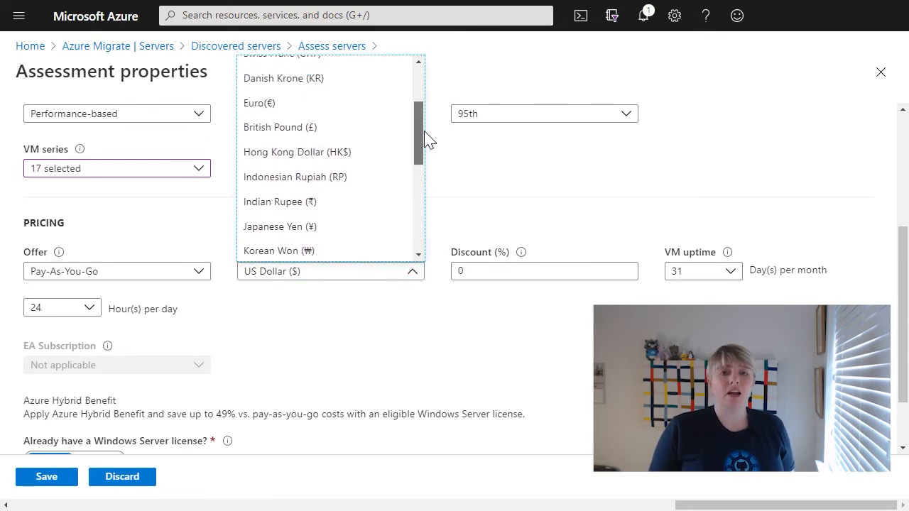
left_click(278, 128)
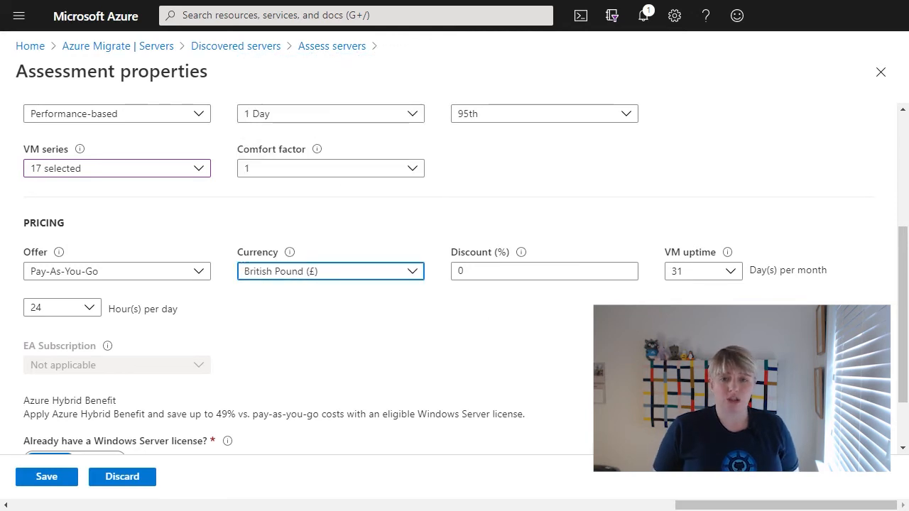
scroll("down", 3)
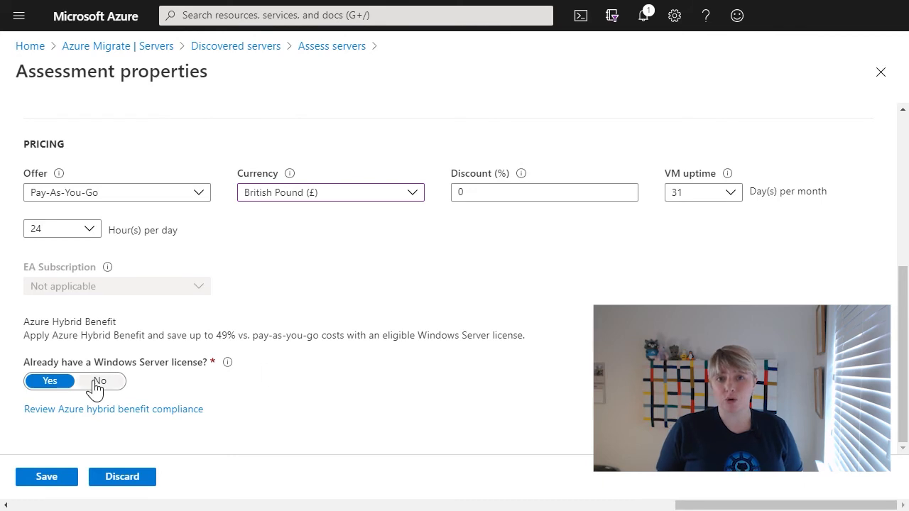
left_click(99, 381)
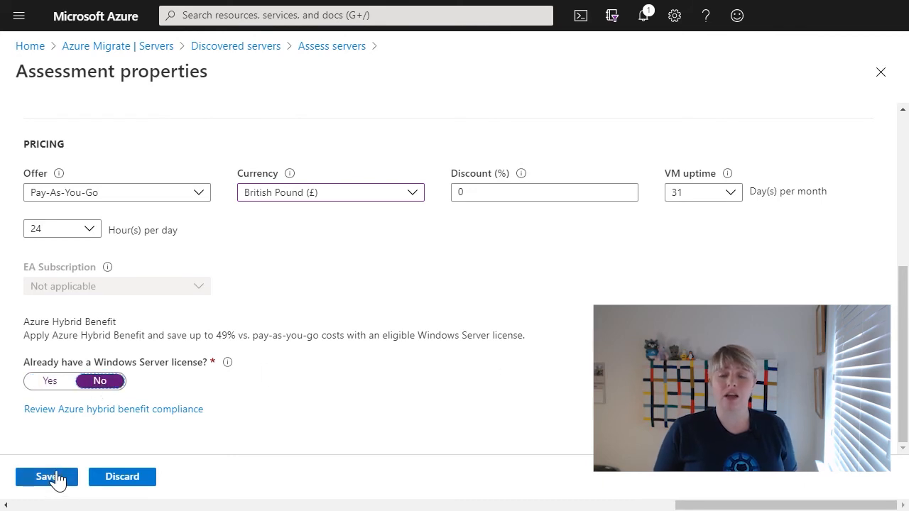
left_click(45, 477)
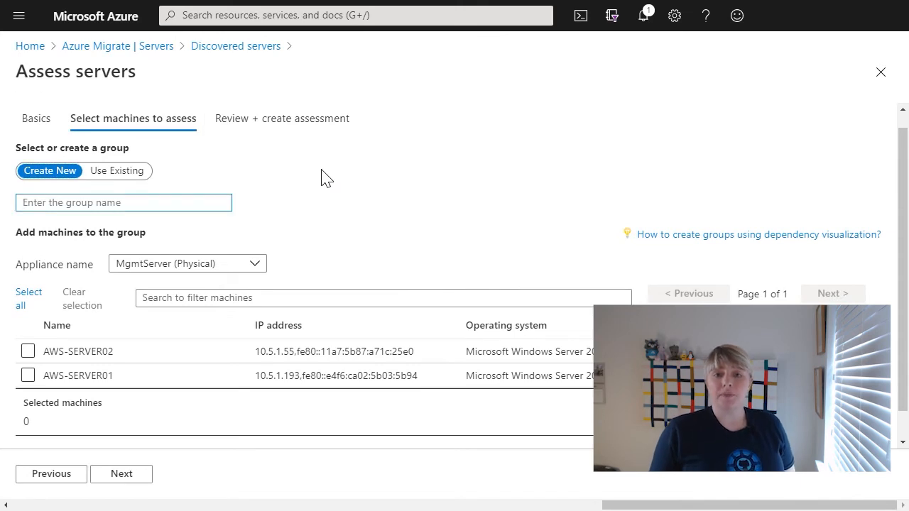
Name the group awsservers, select both AWS machines, and continue to review.
type("awsservers")
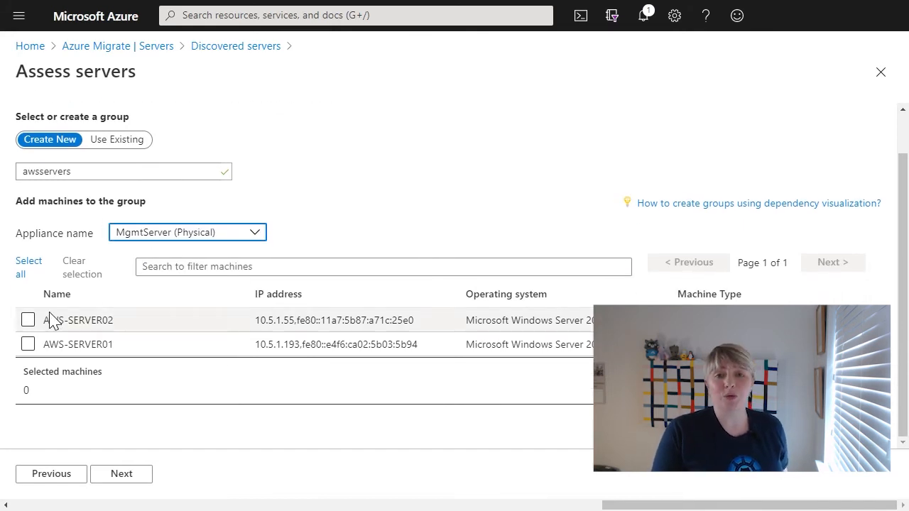
left_click(20, 267)
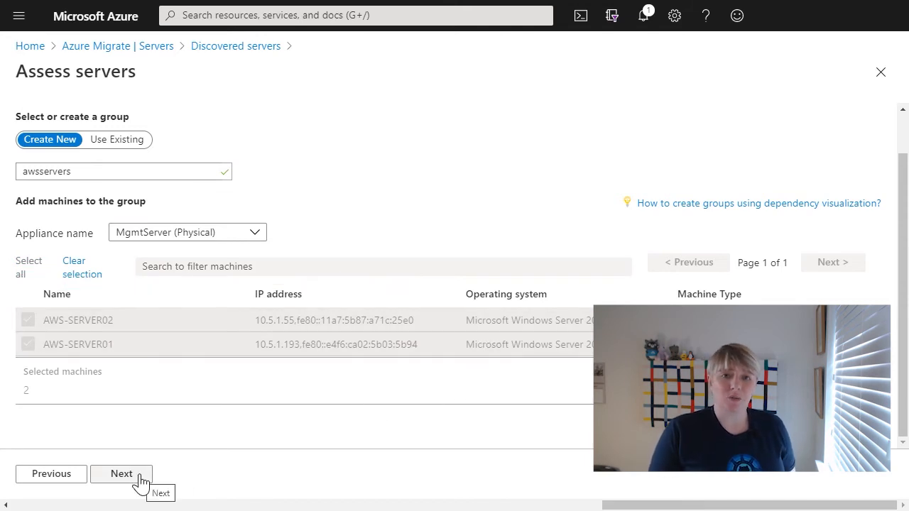
left_click(121, 475)
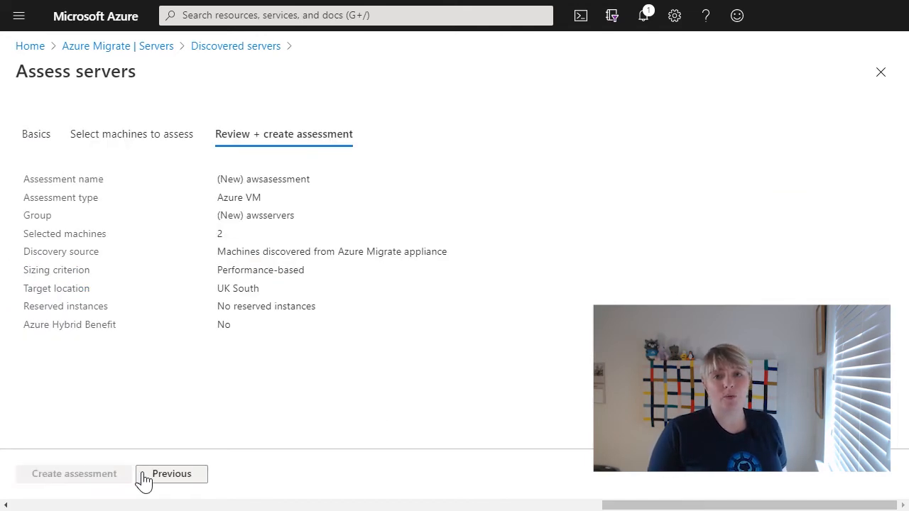
Create awsassessment so it lists as Ready for group awsservers in UK South.
left_click(74, 474)
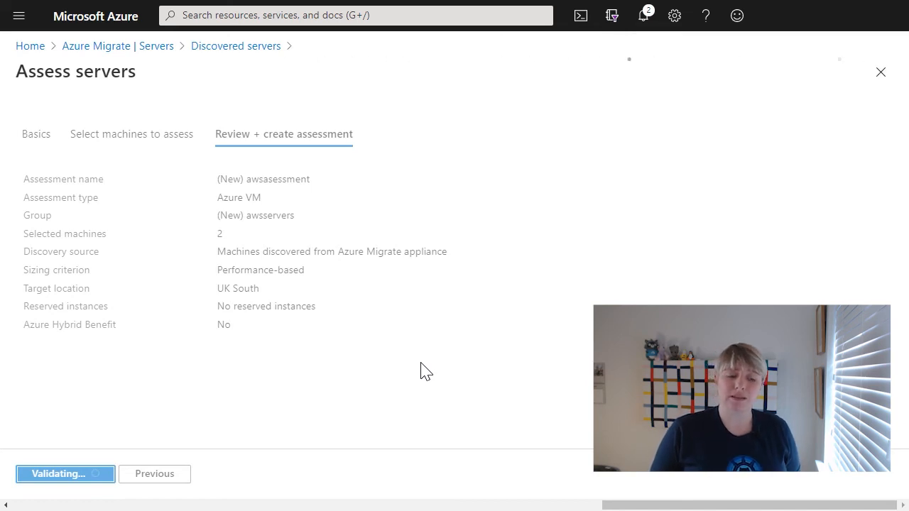
left_click(65, 475)
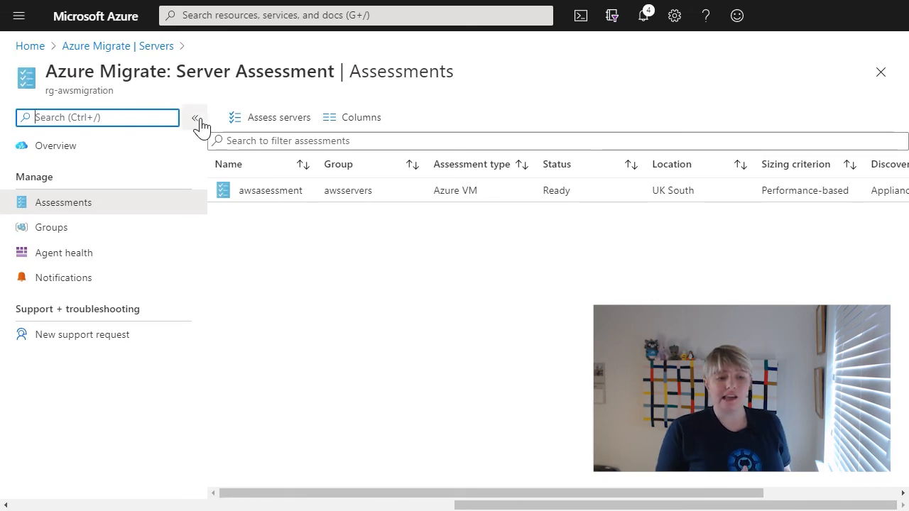
Open awsassessment and drill into its Azure readiness details for both servers.
left_click(195, 117)
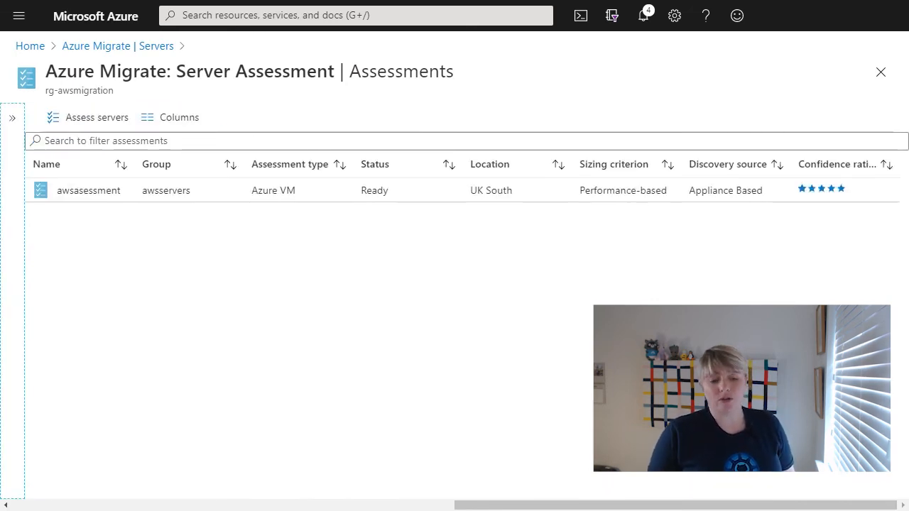
mouse_move(437, 190)
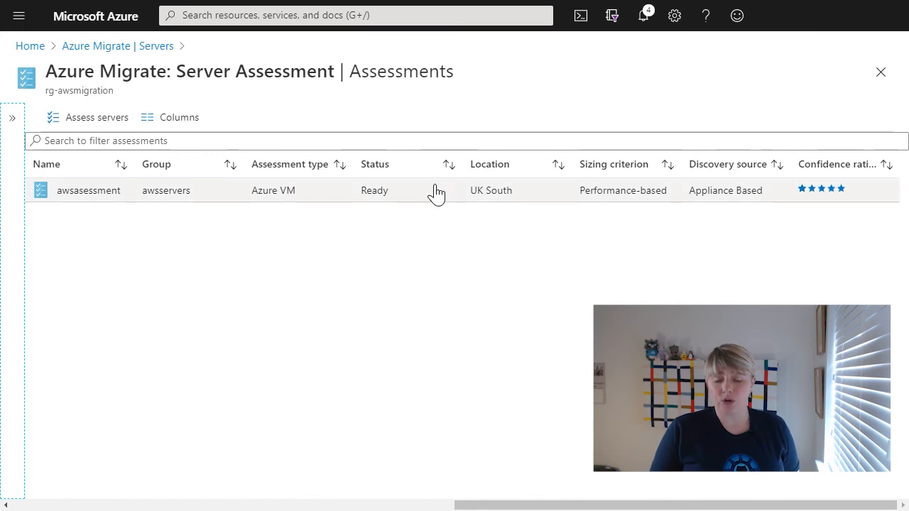
left_click(88, 190)
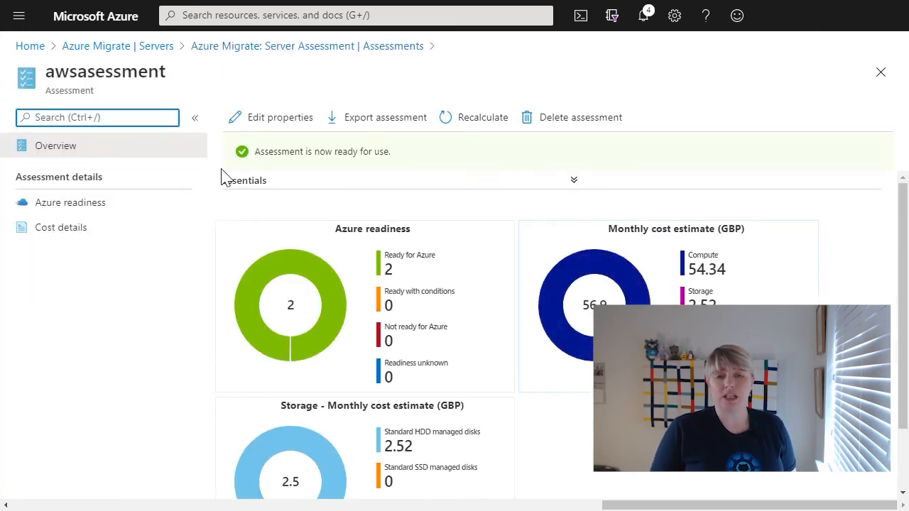
left_click(194, 117)
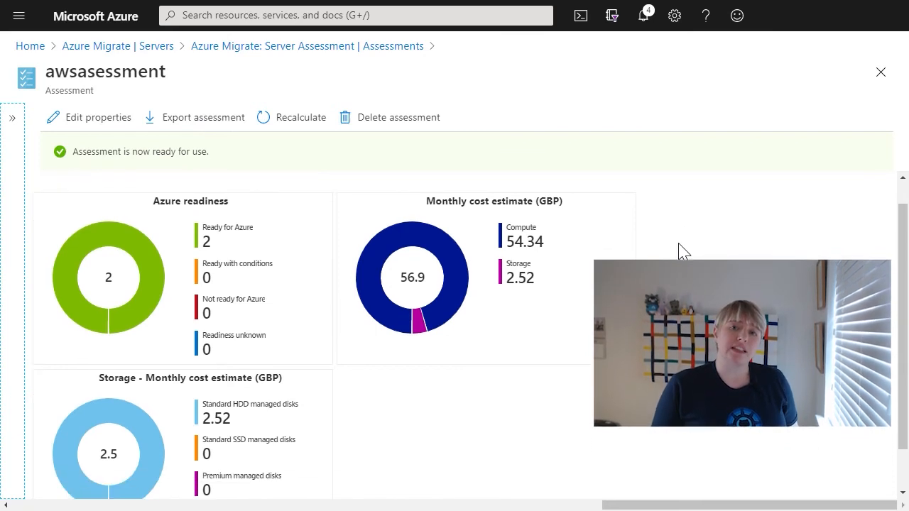
scroll("down", 3)
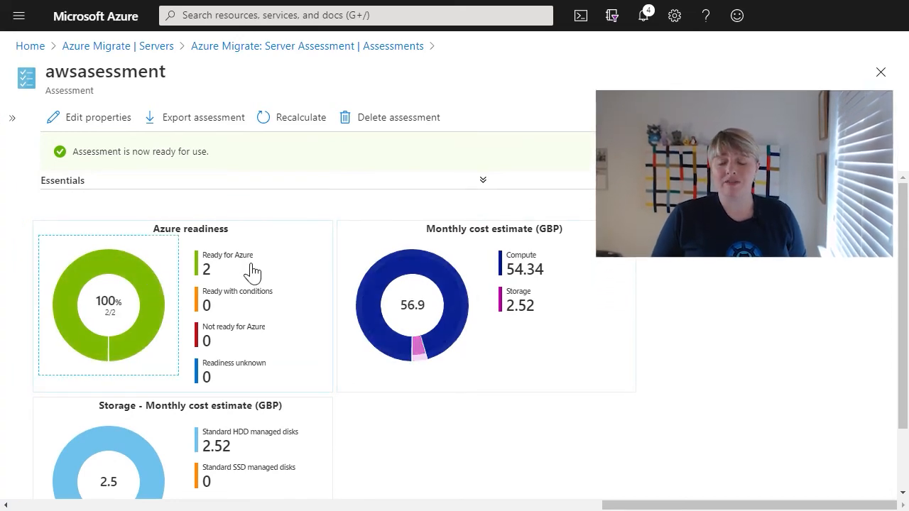
left_click(108, 304)
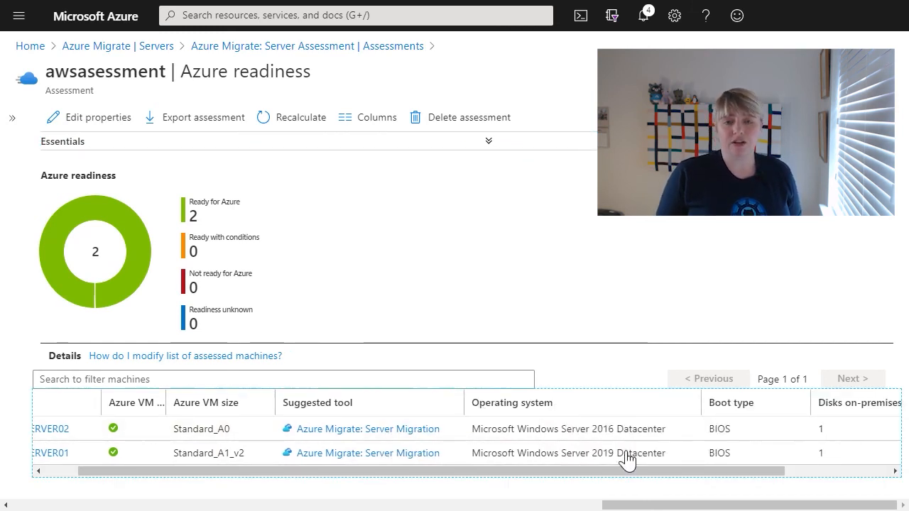
scroll("right", 3)
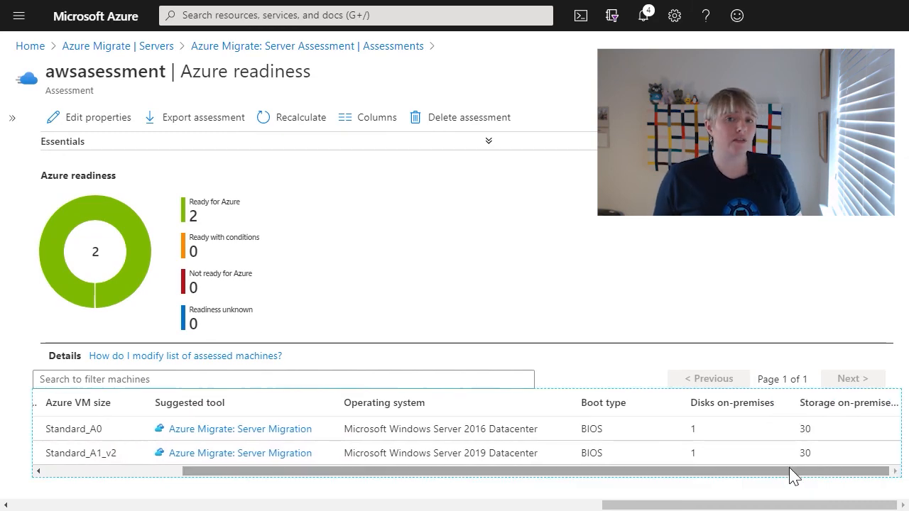
left_click(74, 429)
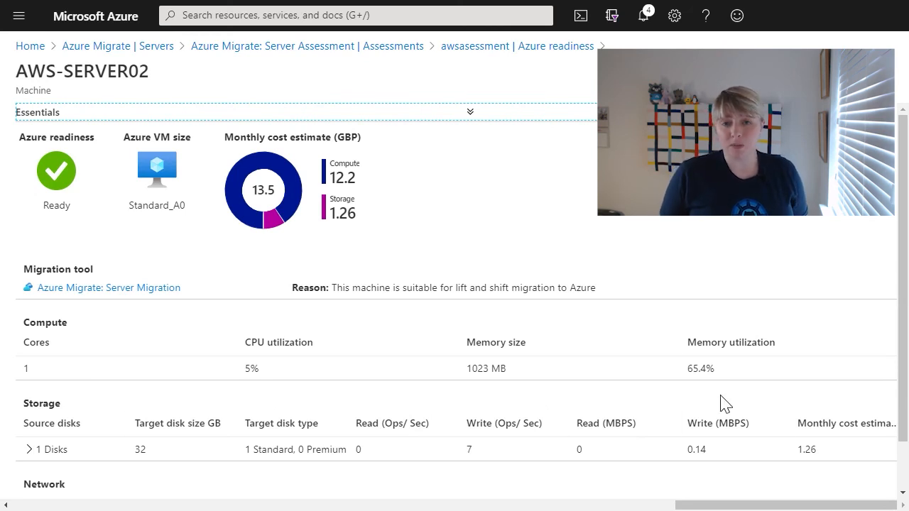
left_click(468, 110)
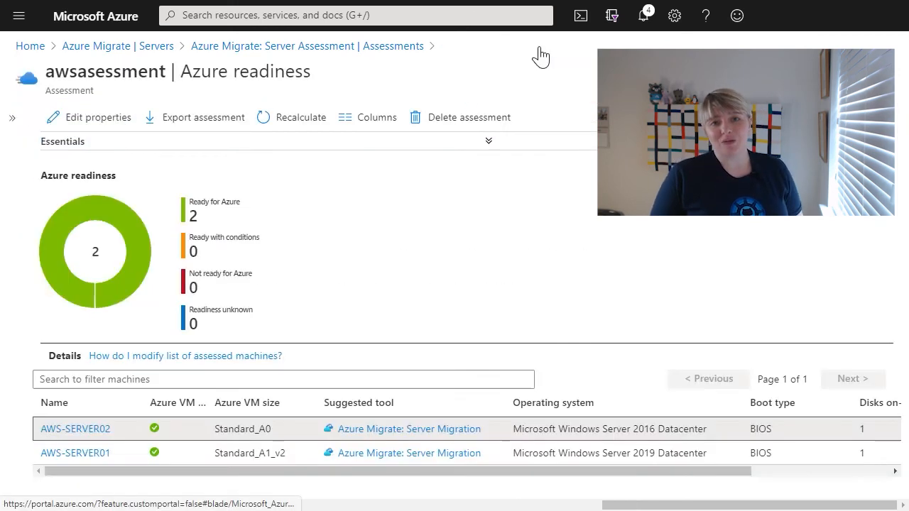
left_click(74, 429)
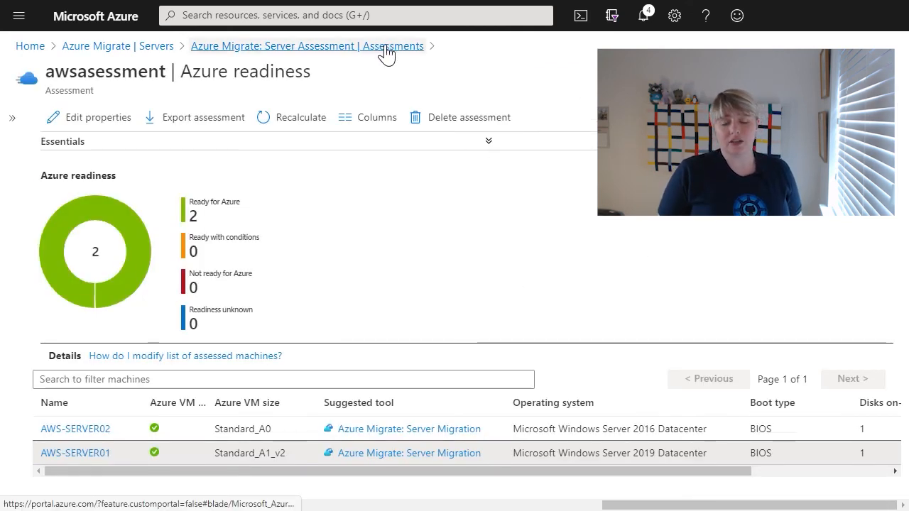
Return to the assessments list and reopen awsassessment with its section menu expanded.
left_click(306, 45)
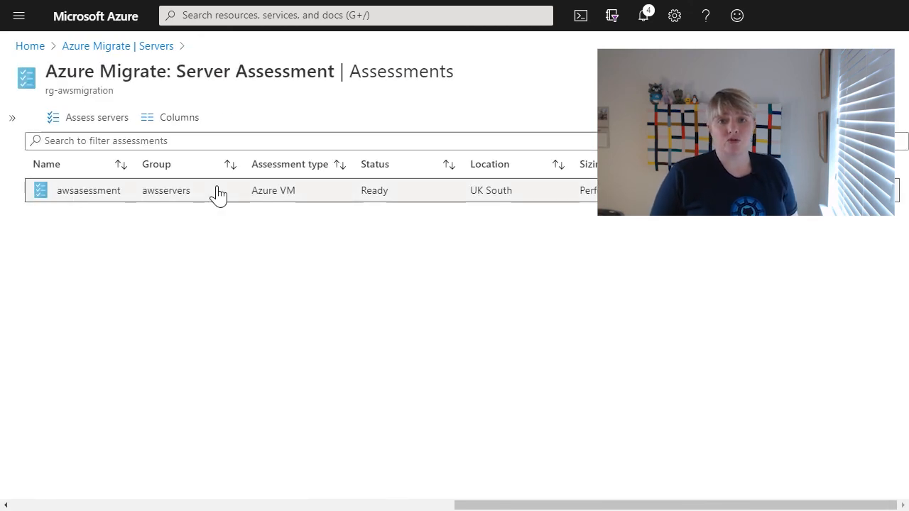
left_click(88, 190)
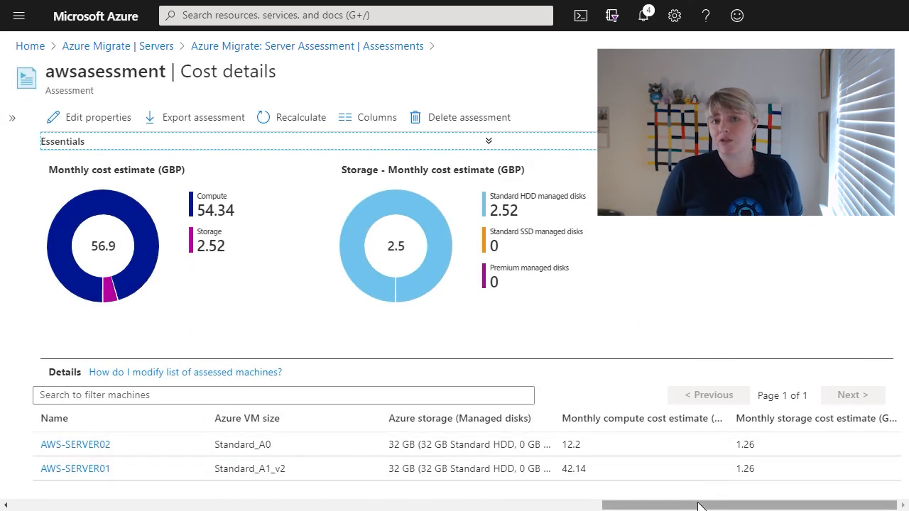
left_click(11, 118)
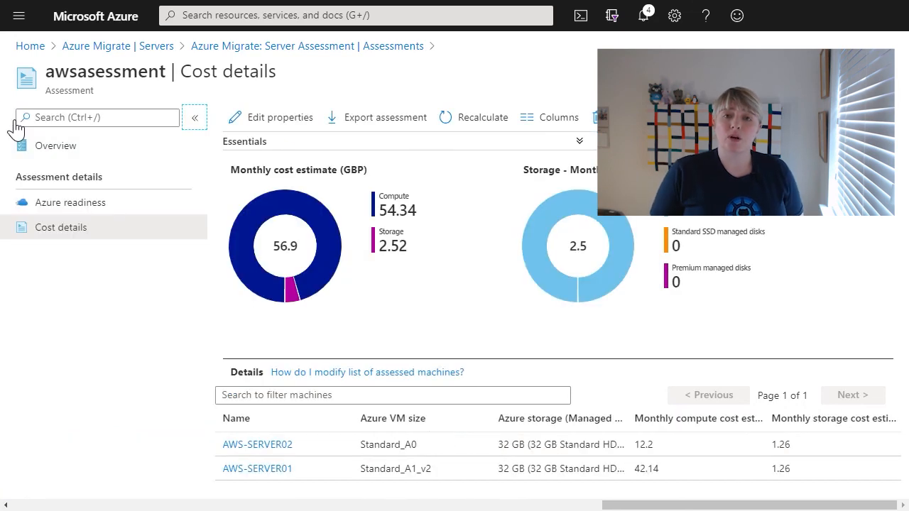
Switch through Azure readiness and Overview to the GBP cost details view.
left_click(71, 201)
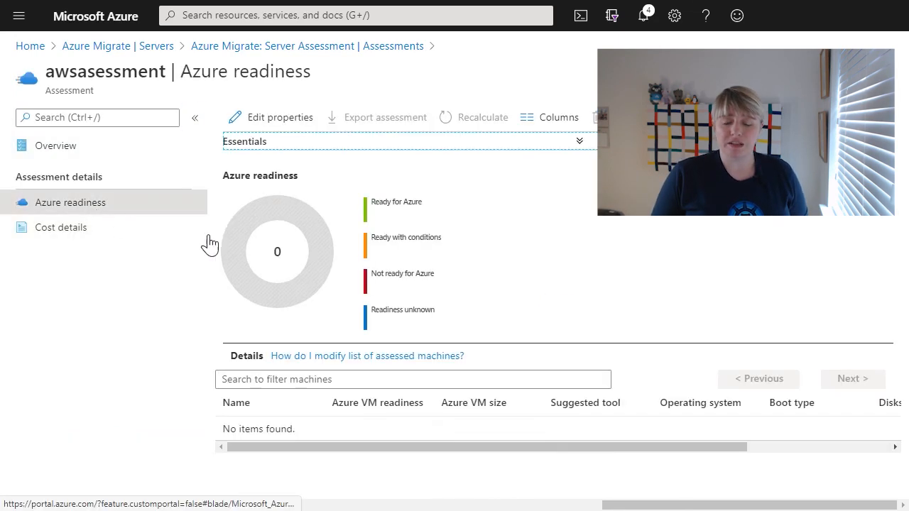
left_click(54, 145)
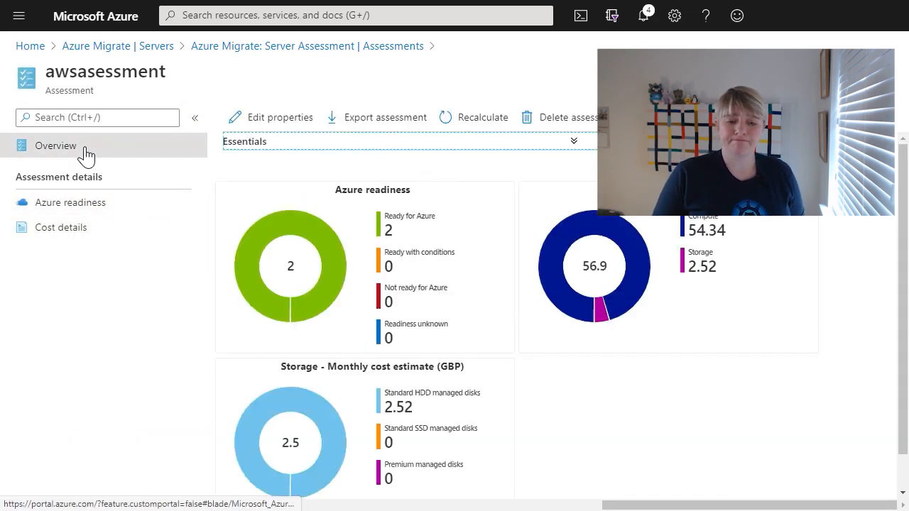
mouse_move(355, 393)
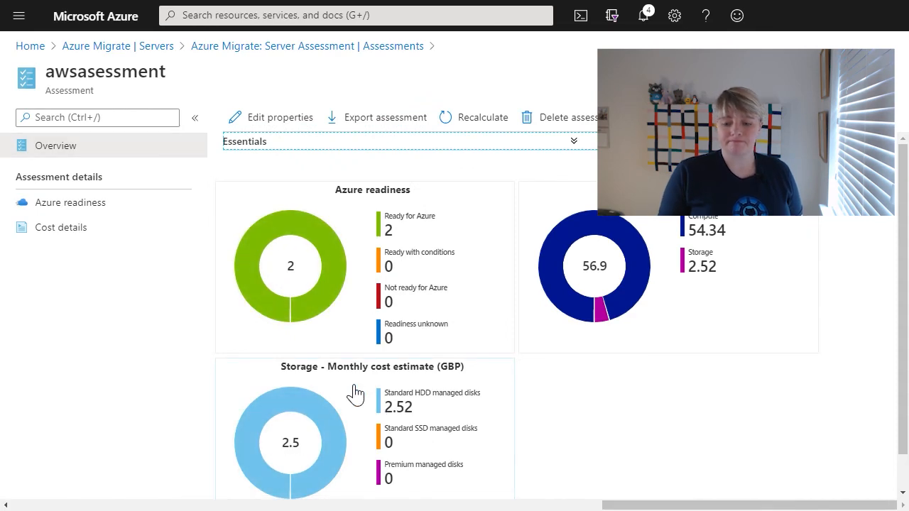
left_click(62, 227)
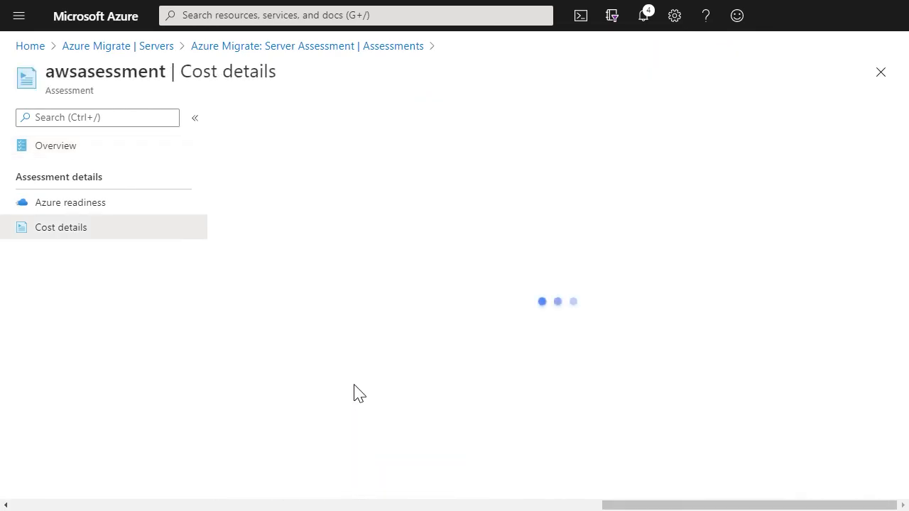